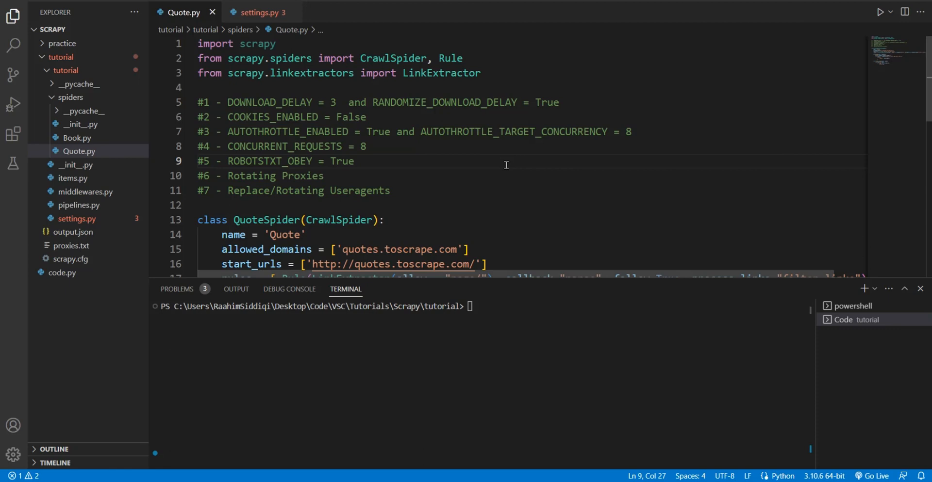
pyautogui.moveTo(478, 184)
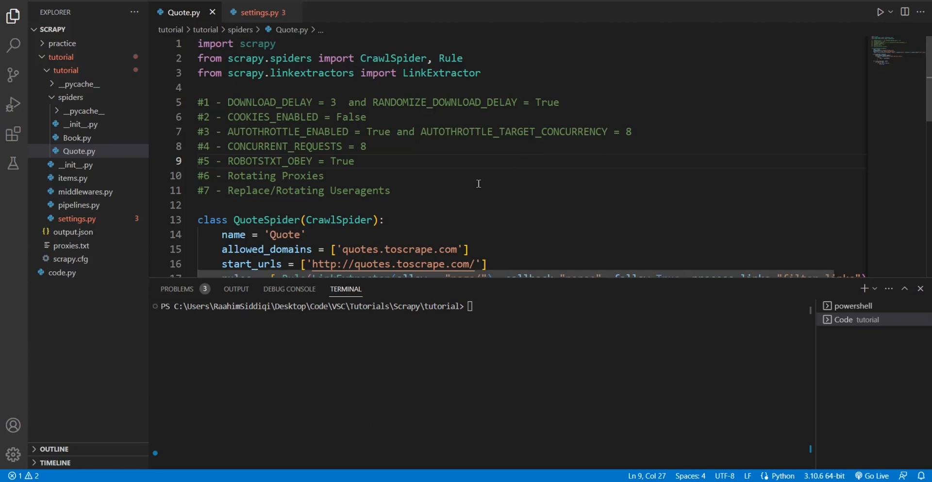
pyautogui.moveTo(307, 106)
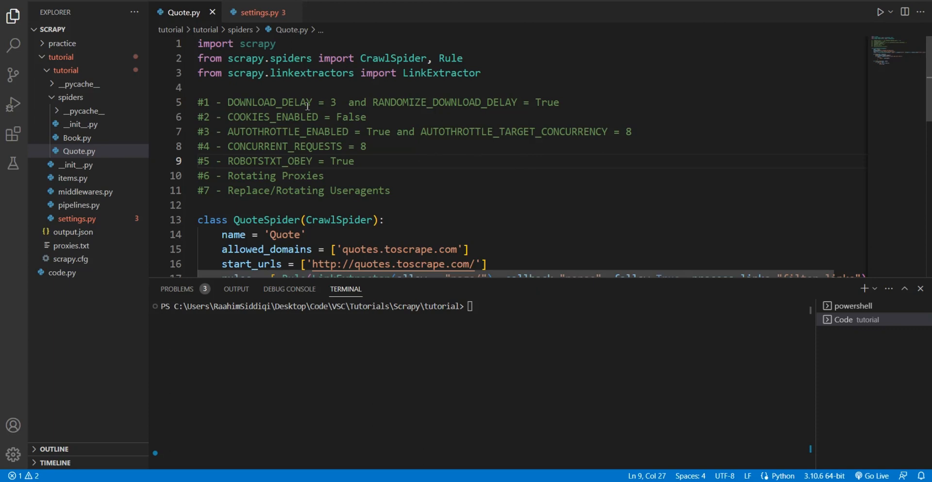
pyautogui.moveTo(628, 105)
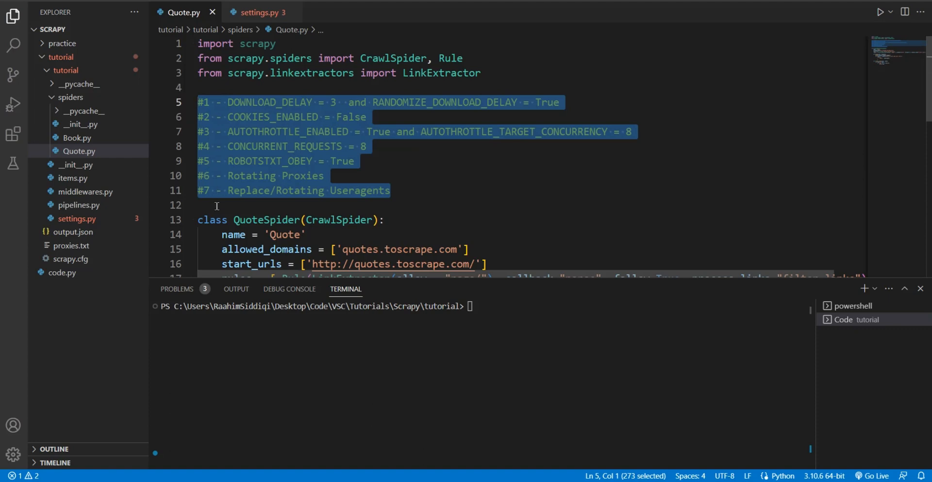
# Switch to settings.py and scroll up to the DOWNLOADER_MIDDLEWARES block.
pyautogui.click(221, 205)
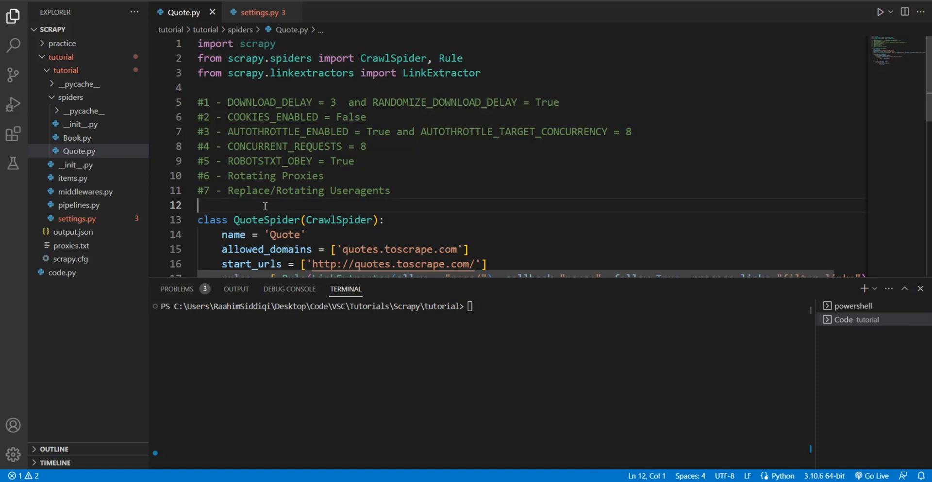
pyautogui.moveTo(223, 112)
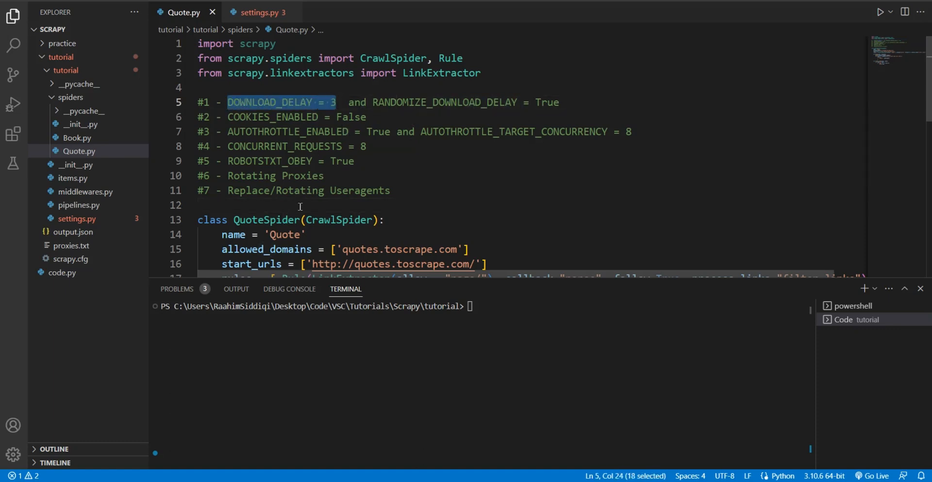
pyautogui.click(260, 12)
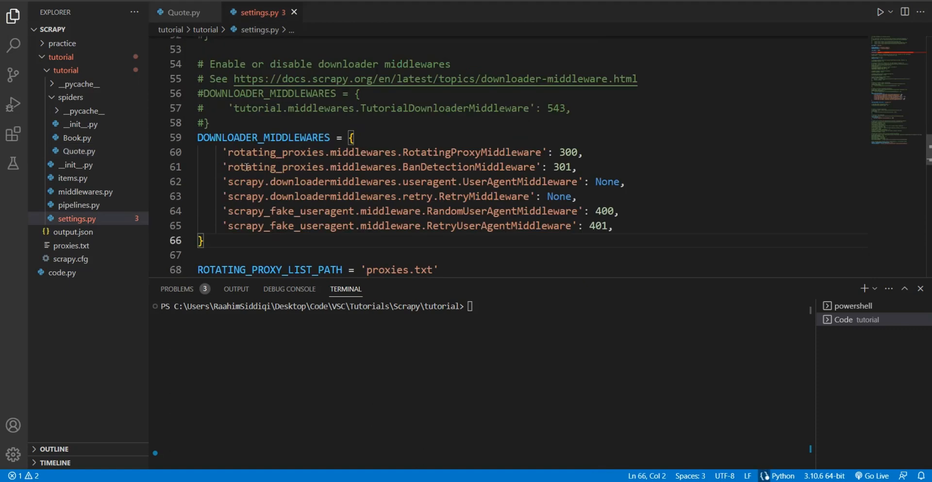
pyautogui.scroll(3)
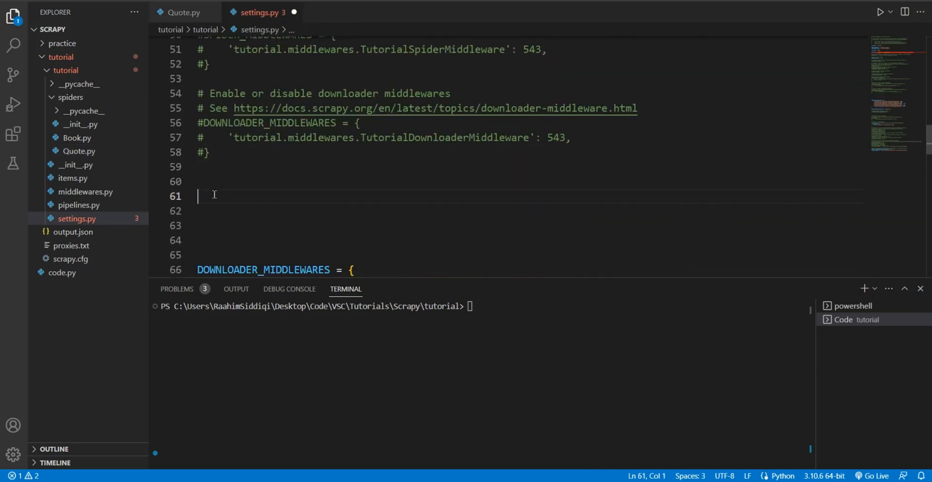
# Add DOWNLOAD_DELAY = 3 to settings.py and save a custom_settings 'DOWNLOAD_DELAY': 3 in Quote.py.
pyautogui.write('DOWNLOAD_DELAY = 3')
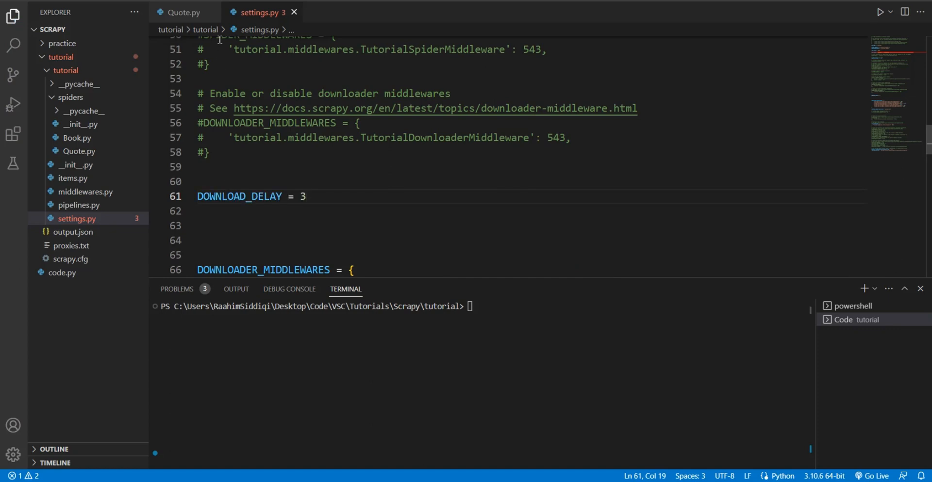
pyautogui.click(183, 12)
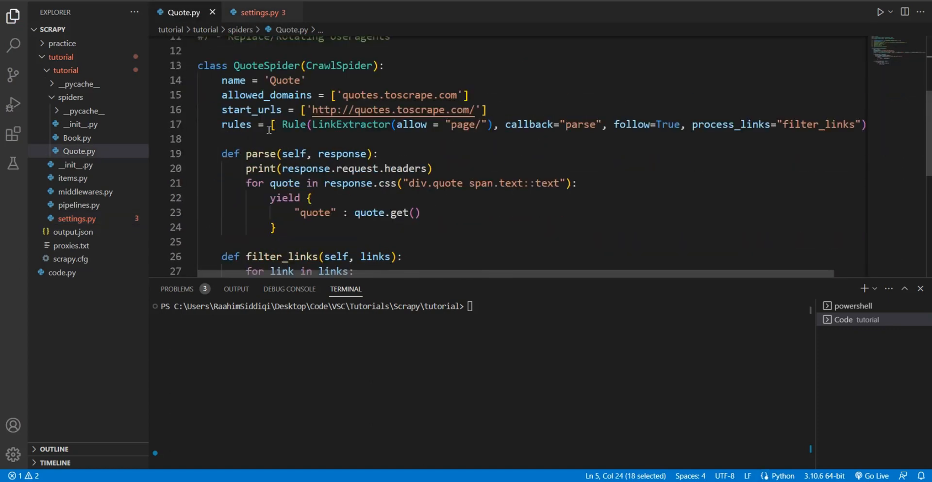
pyautogui.write('custom_settings = {')
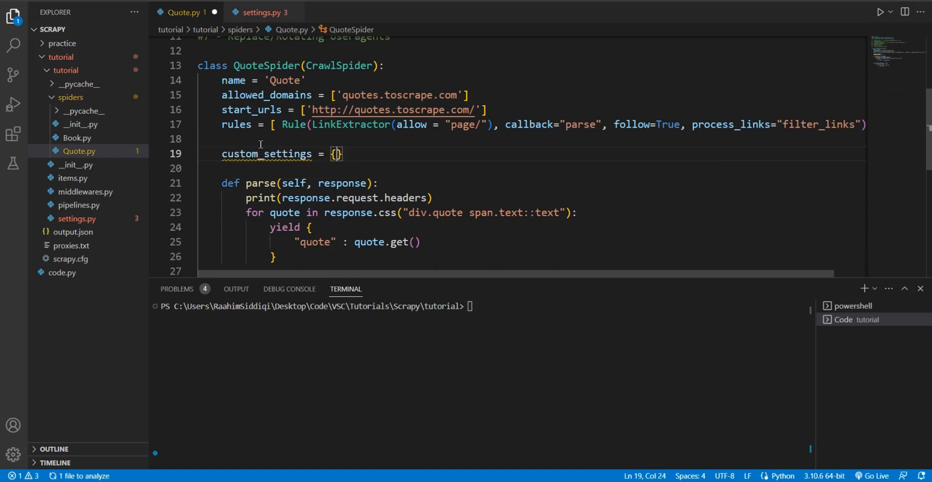
pyautogui.write('DOWNLOAD_DELAY = 3')
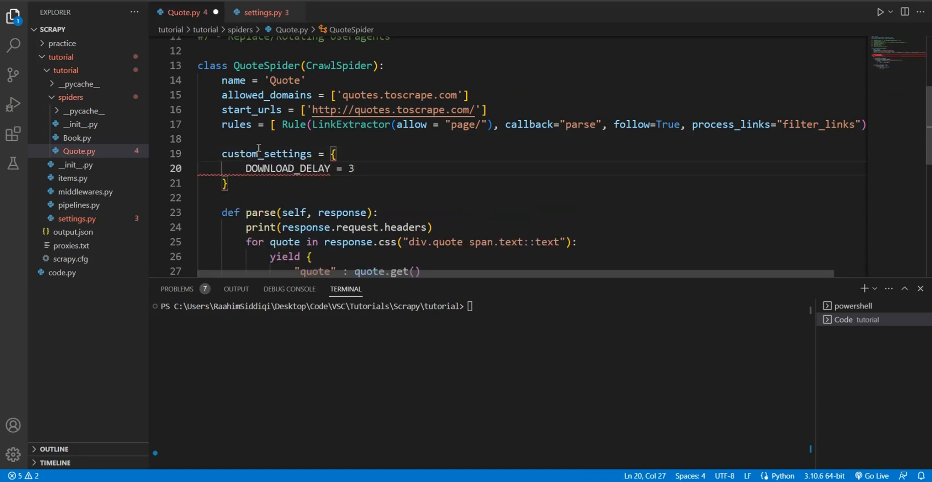
pyautogui.write("'DOWNLOAD_DELAY'")
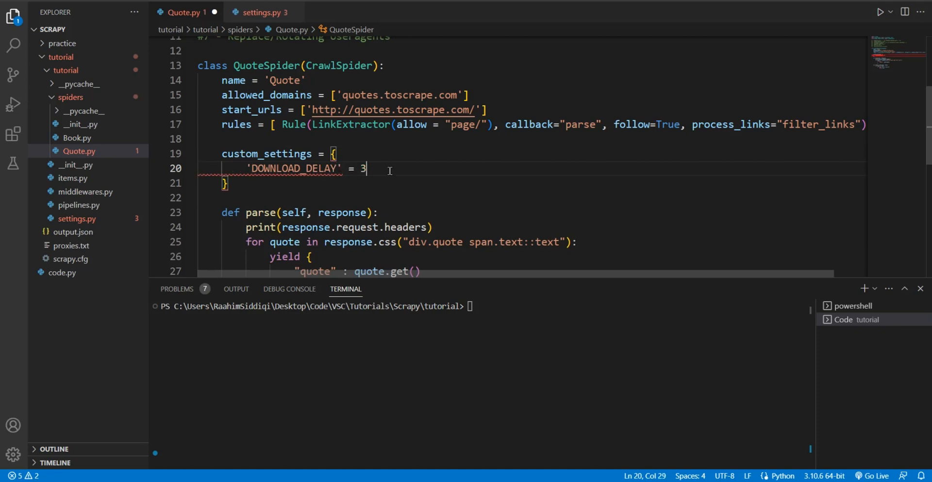
pyautogui.write(',')
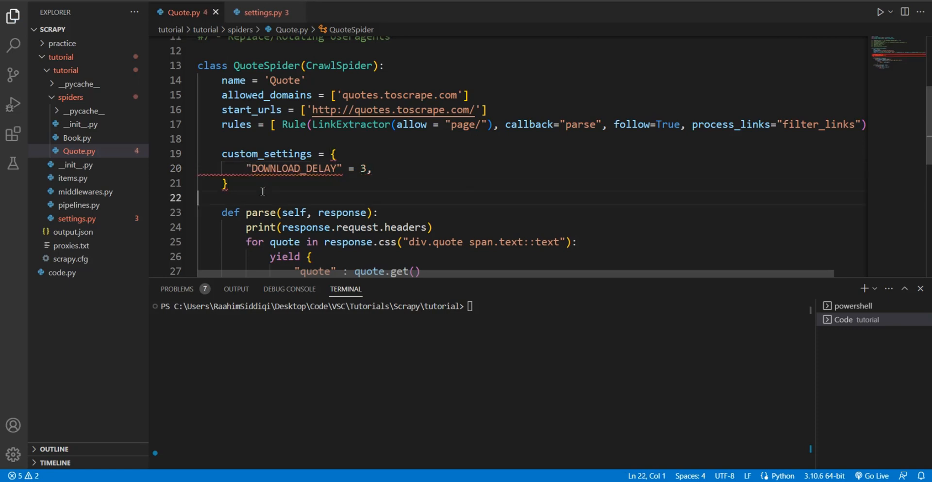
pyautogui.moveTo(293, 168)
pyautogui.write(':')
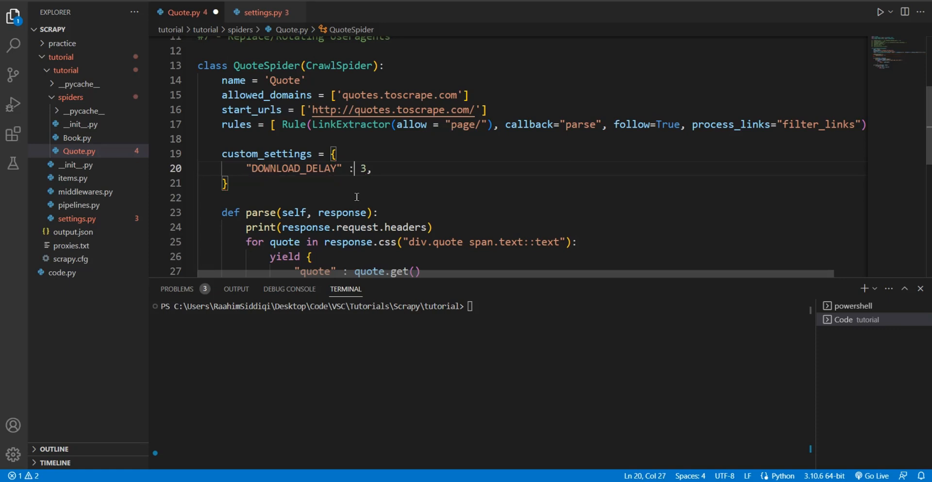
pyautogui.press('ctrl+s')
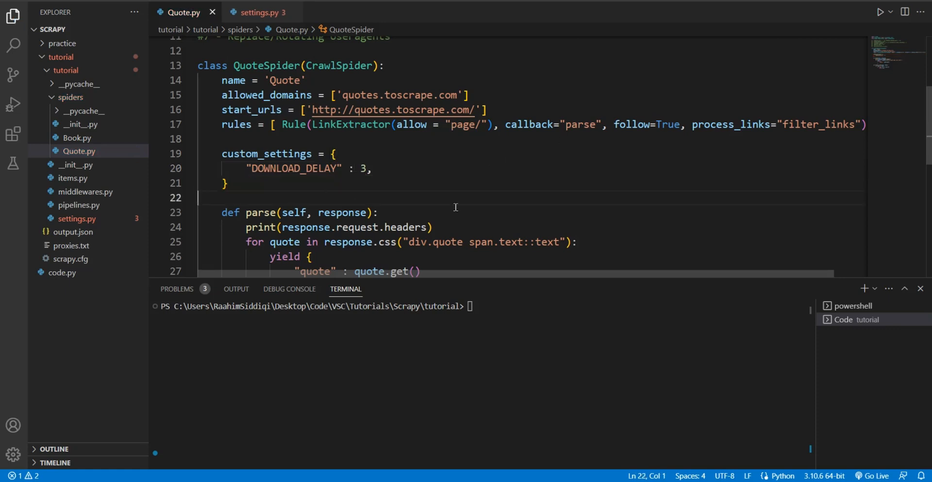
# Compare the delay value in settings.py, then return to Quote.py.
pyautogui.click(224, 183)
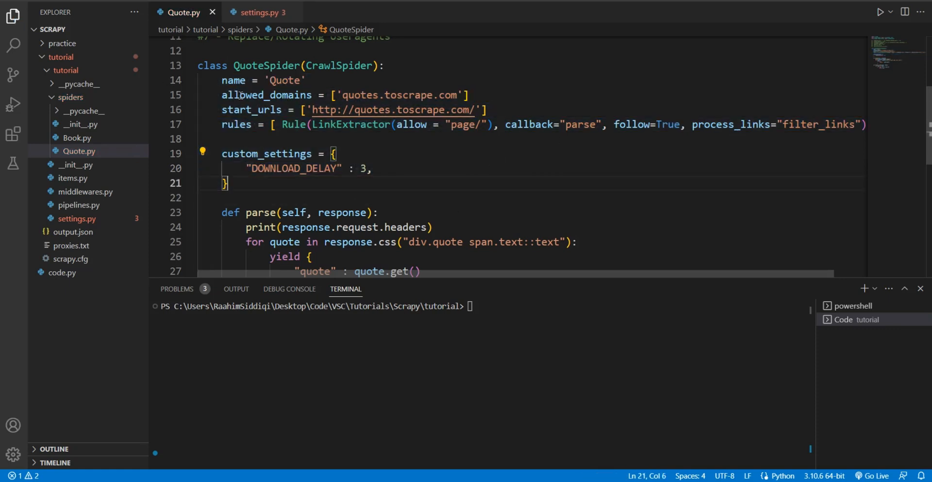
pyautogui.click(258, 11)
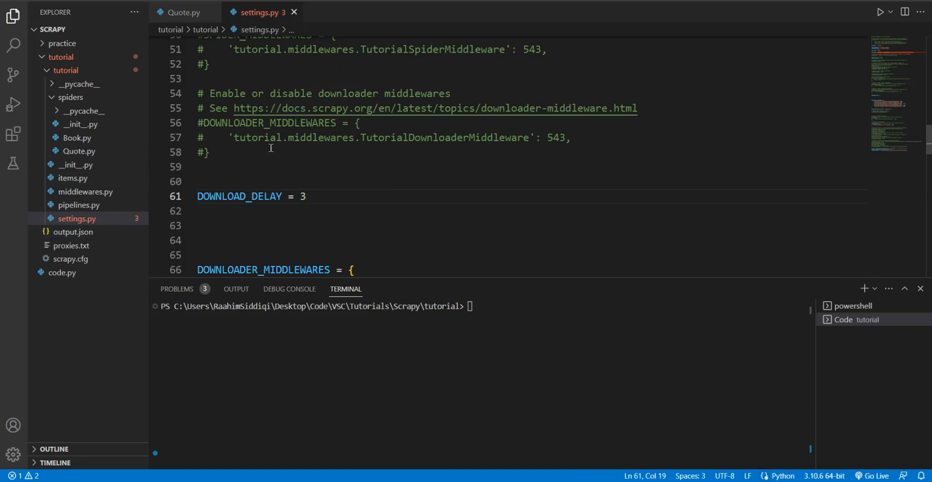
pyautogui.moveTo(181, 12)
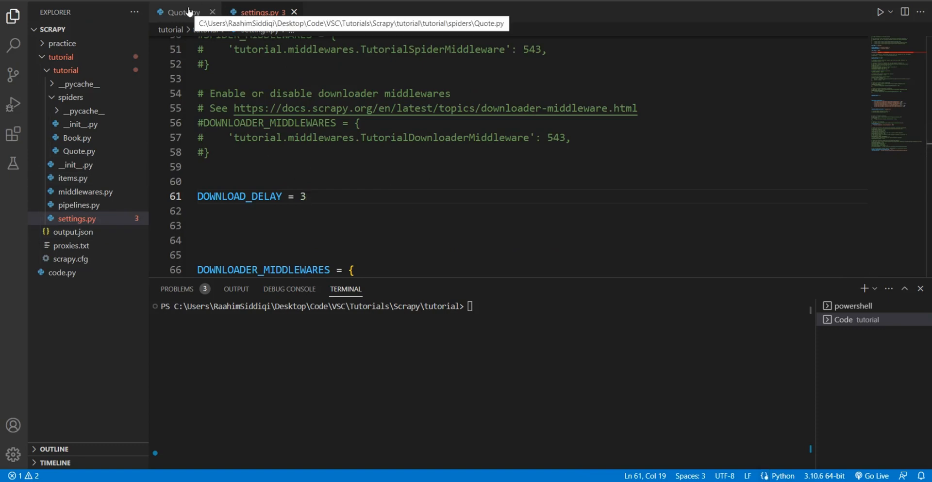
pyautogui.click(180, 11)
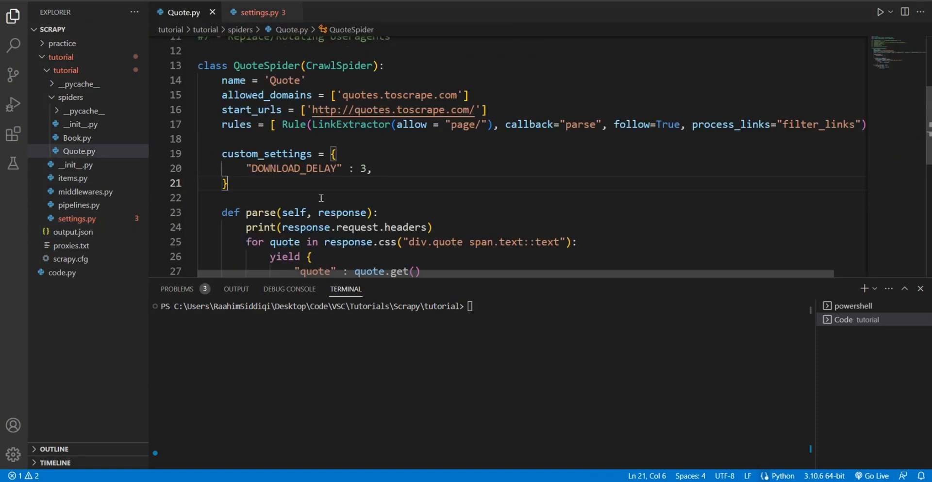
# Highlight the RANDOMIZE_DOWNLOAD_DELAY = True tip in Quote.py's anti-ban comment list.
pyautogui.scroll(3)
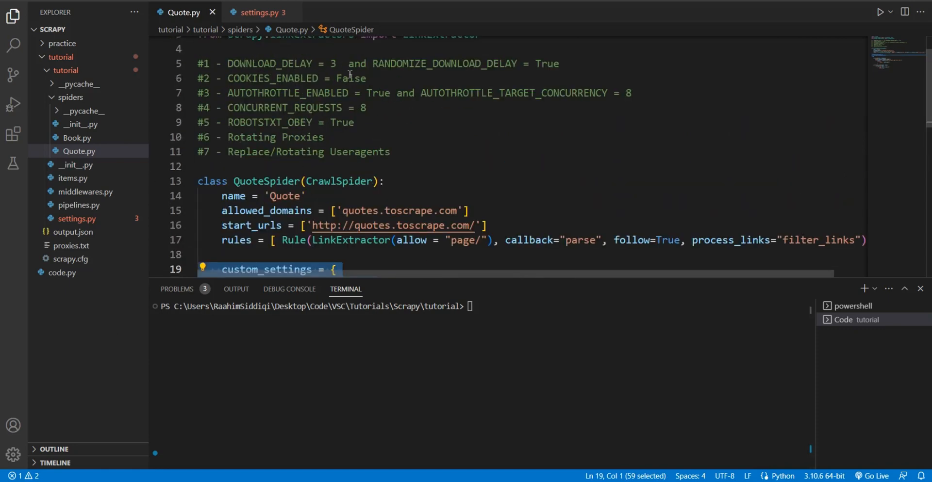
pyautogui.click(381, 63)
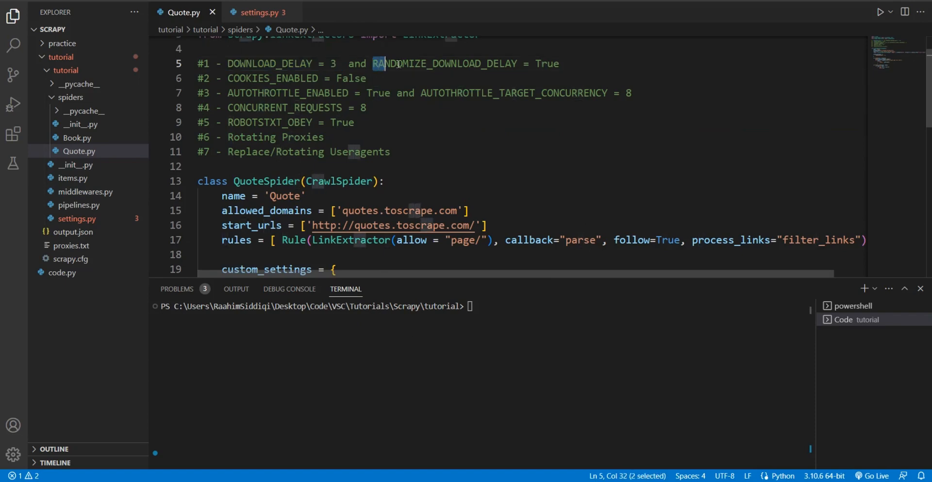
pyautogui.moveTo(373, 63); pyautogui.dragTo(558, 63)
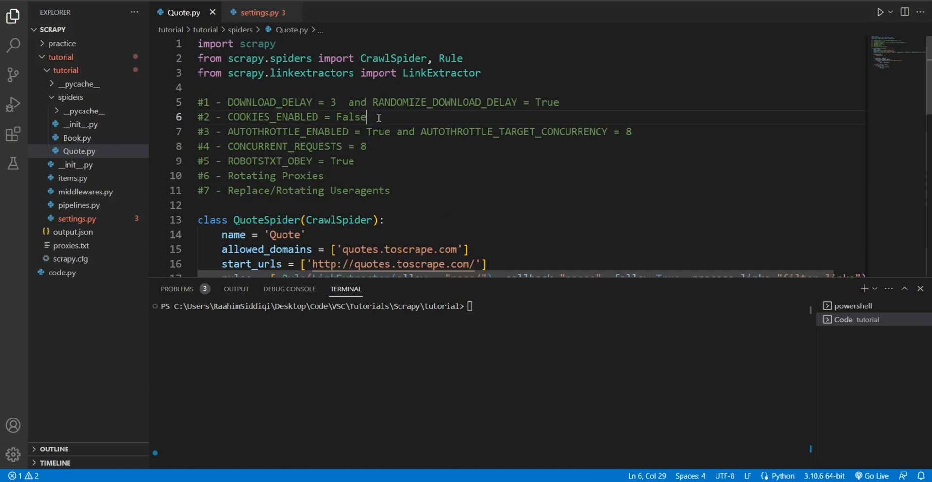
pyautogui.moveTo(373, 95)
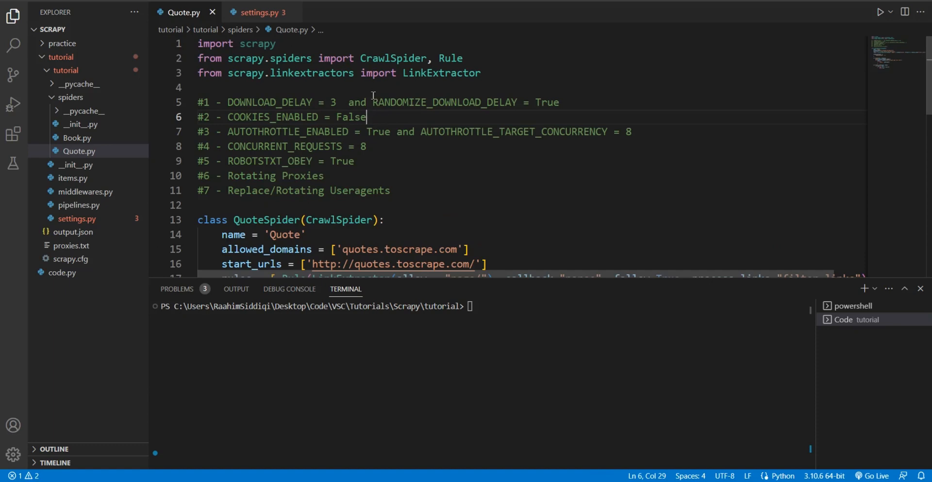
pyautogui.moveTo(375, 102); pyautogui.dragTo(558, 102)
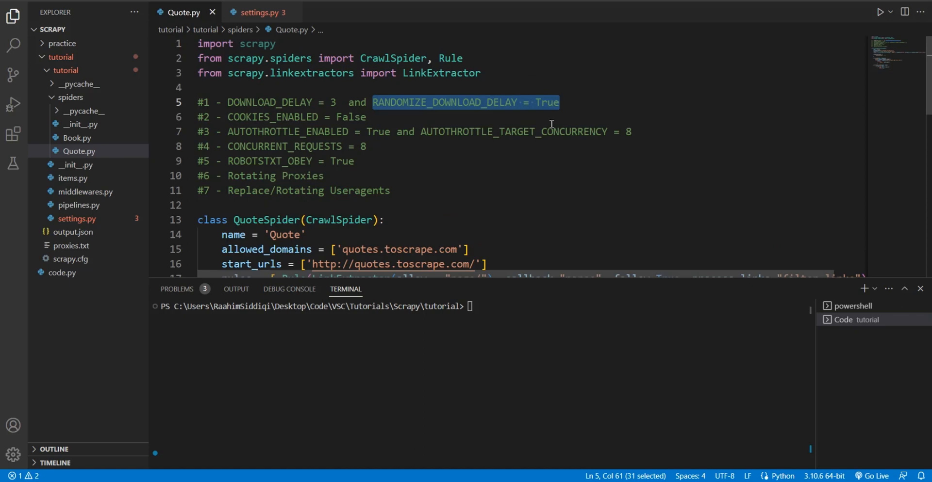
pyautogui.moveTo(407, 105)
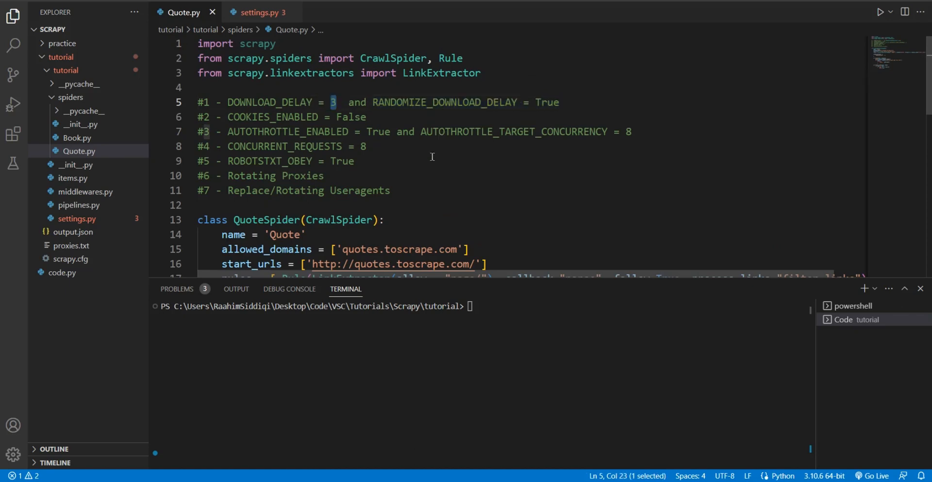
pyautogui.moveTo(426, 168)
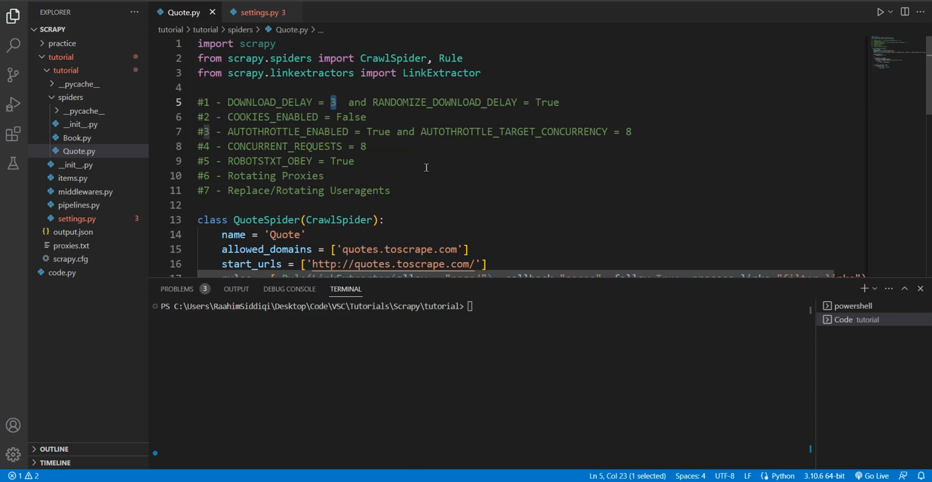
pyautogui.click(365, 117)
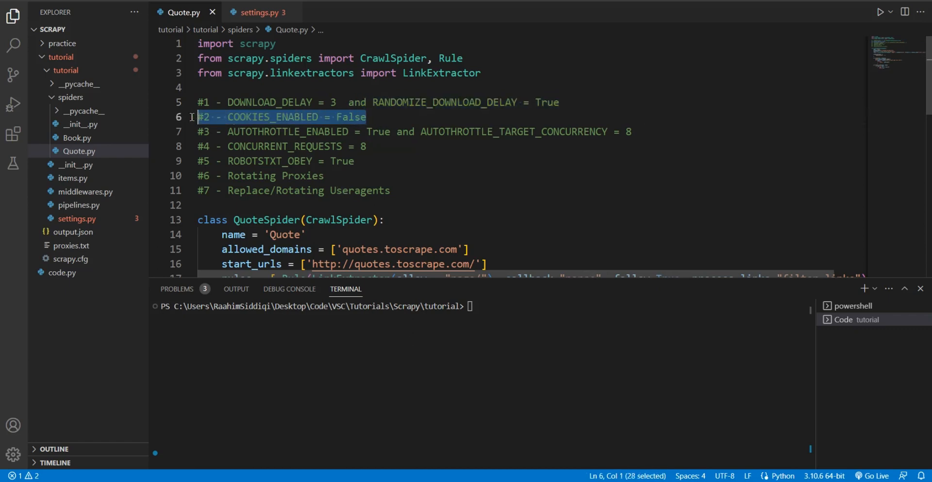
pyautogui.moveTo(397, 159)
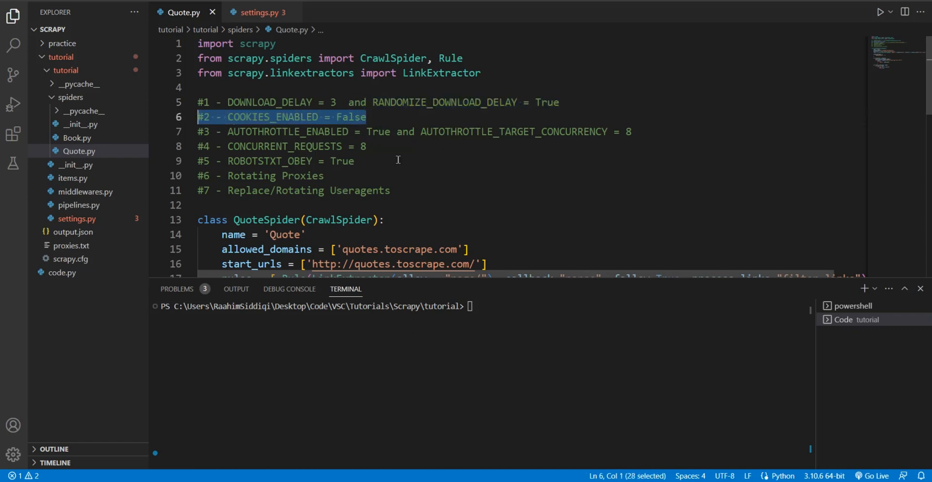
pyautogui.click(397, 161)
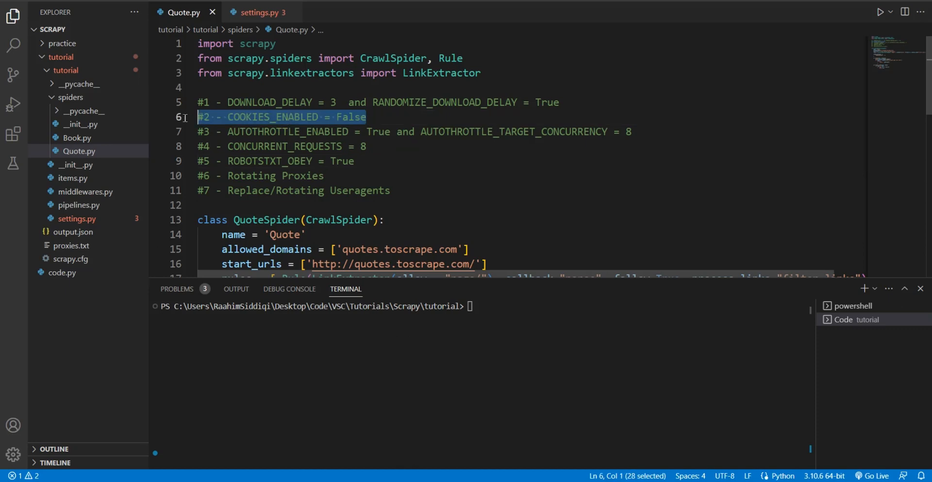
pyautogui.moveTo(497, 186)
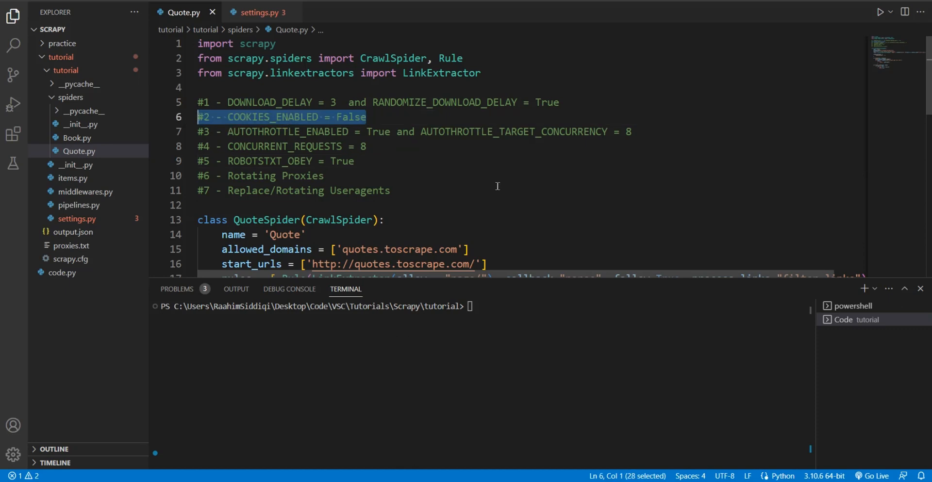
pyautogui.moveTo(385, 130)
pyautogui.write('"DOWNLOAD_DELAY" : 3,')
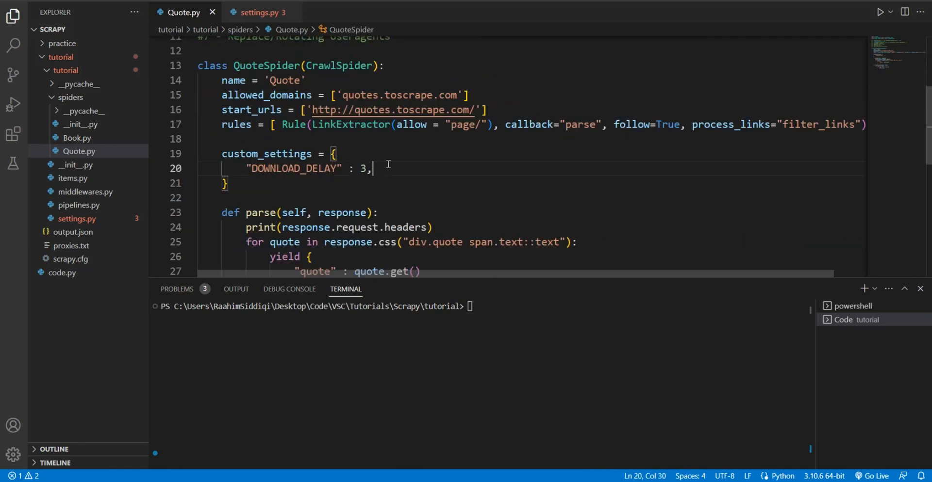
pyautogui.write('COOKIES_ENABLED False')
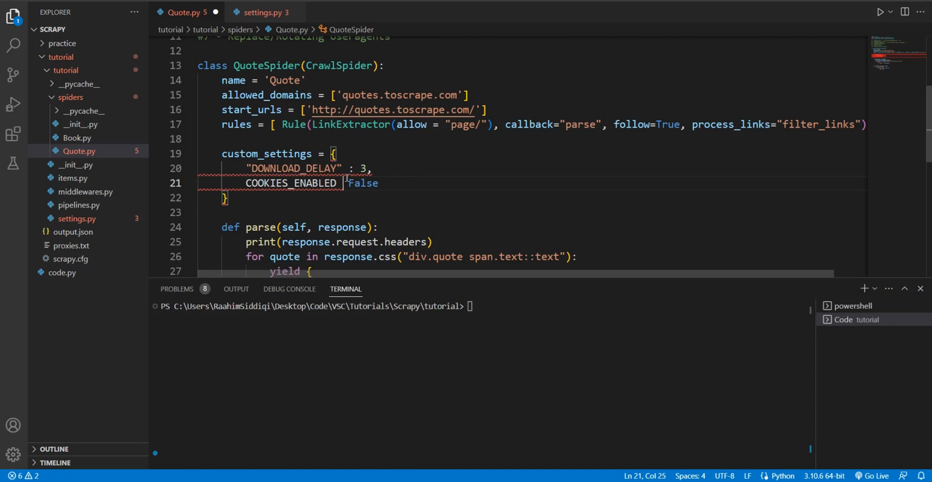
pyautogui.write('"')
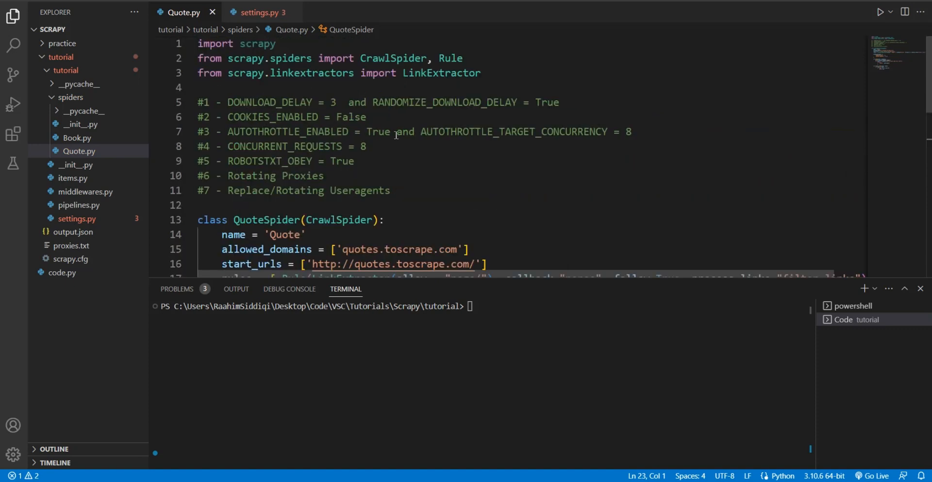
pyautogui.click(289, 190)
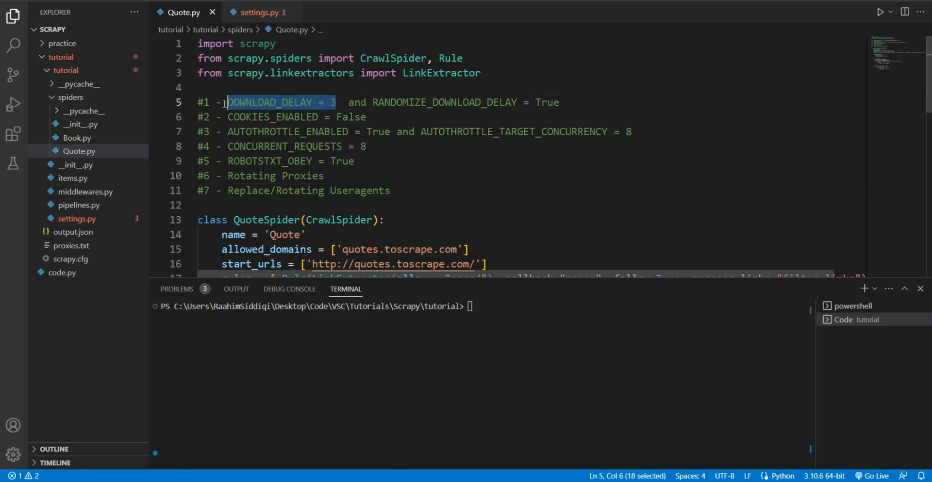
pyautogui.press('shift+Left')
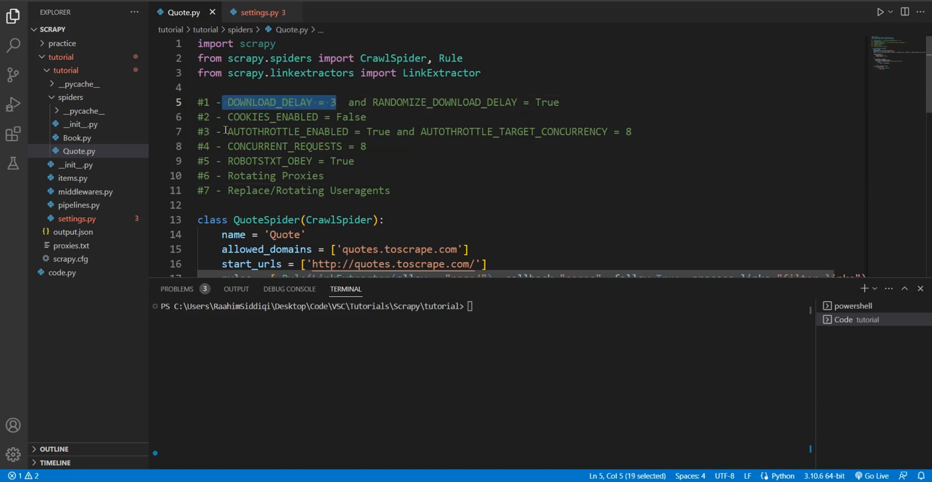
pyautogui.click(228, 131)
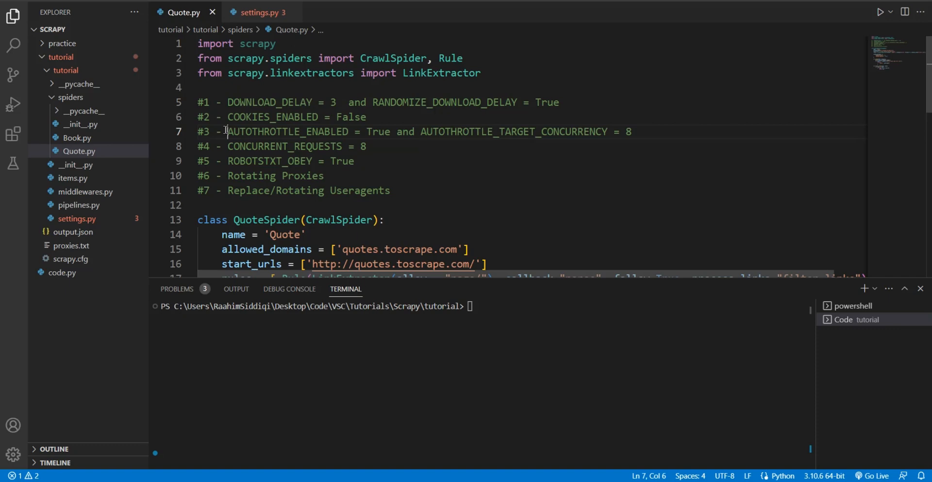
pyautogui.moveTo(227, 131); pyautogui.dragTo(393, 131)
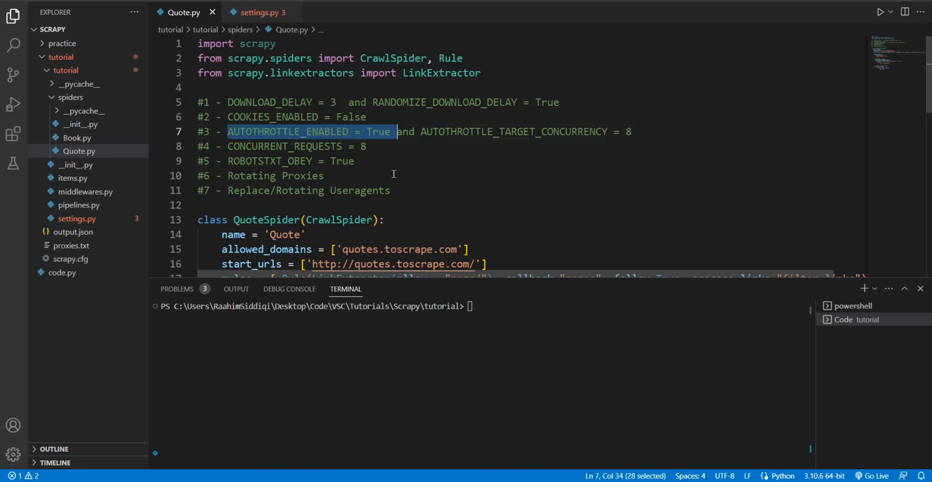
pyautogui.moveTo(444, 152)
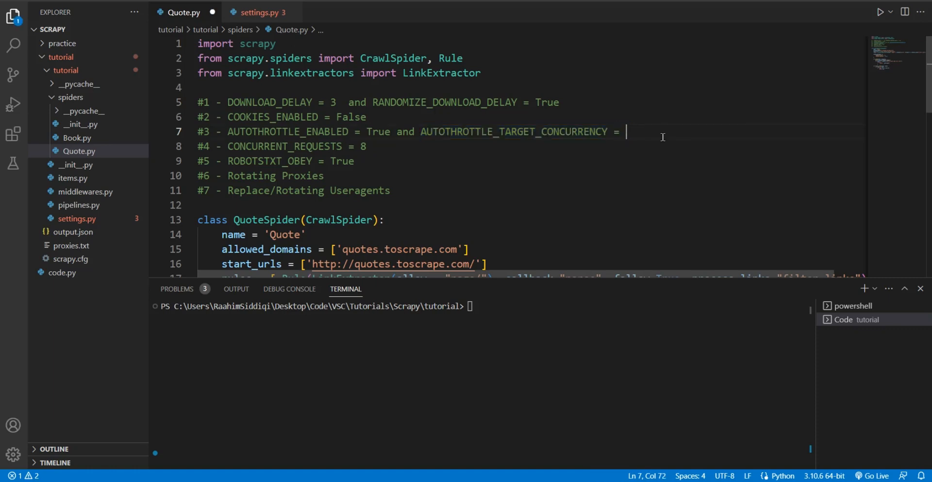
pyautogui.write('8')
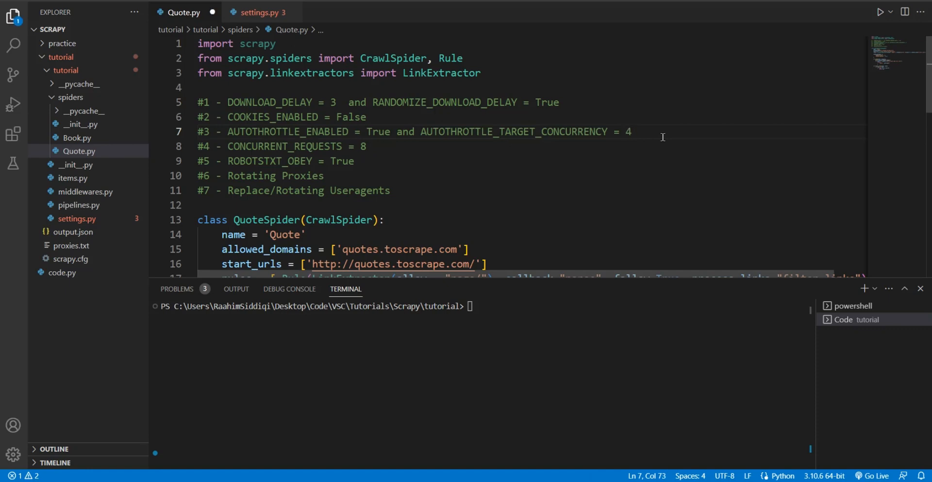
pyautogui.press('Backspace')
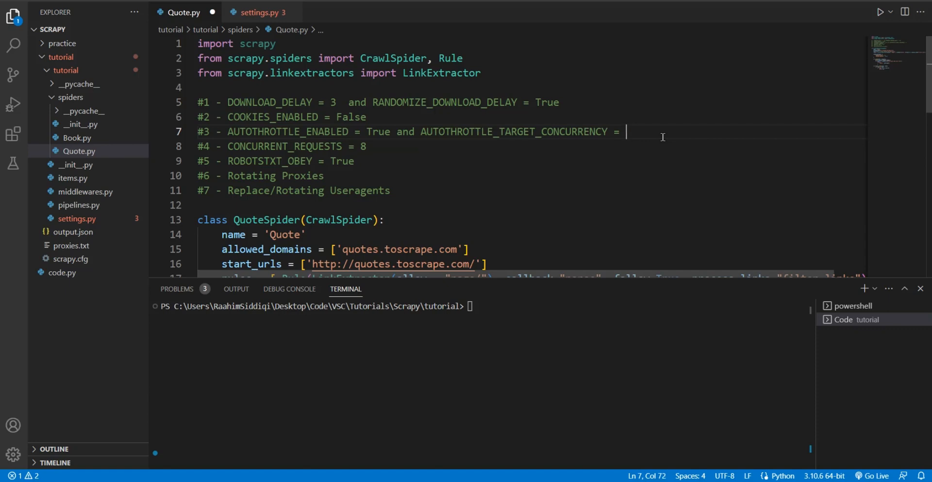
pyautogui.press('Backspace')
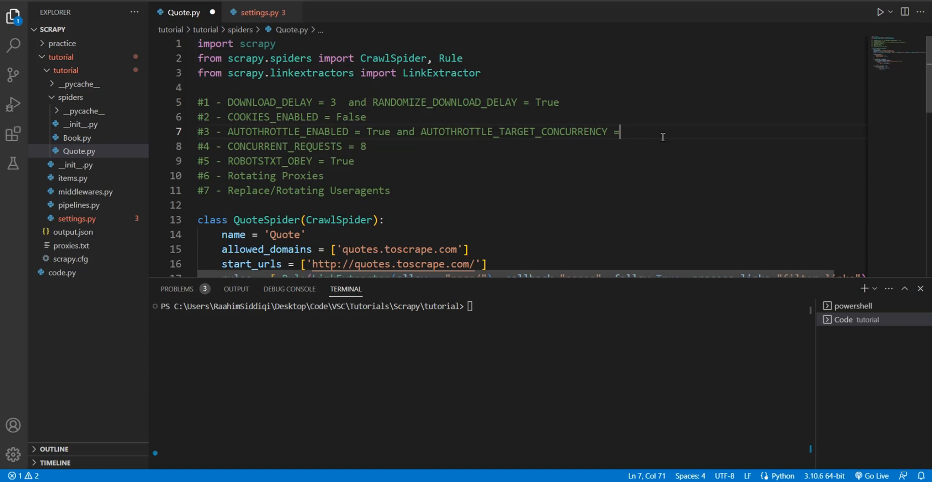
pyautogui.write('8')
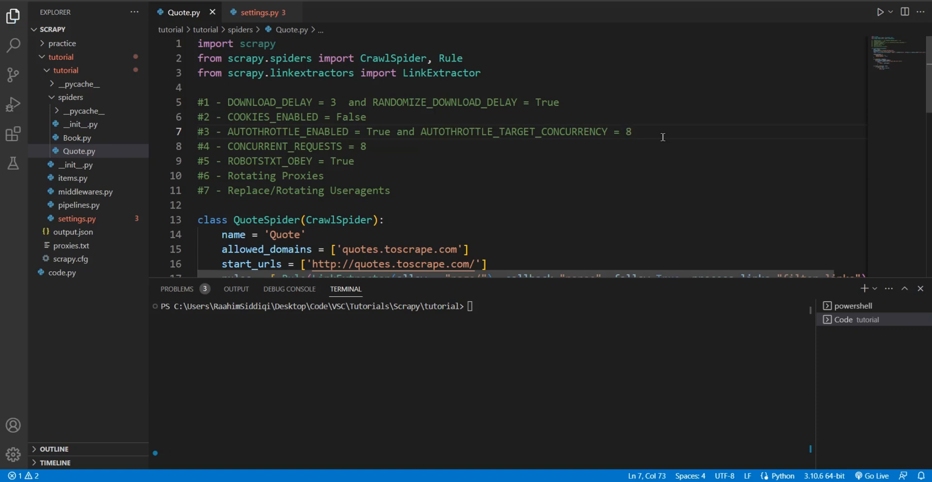
pyautogui.write('6')
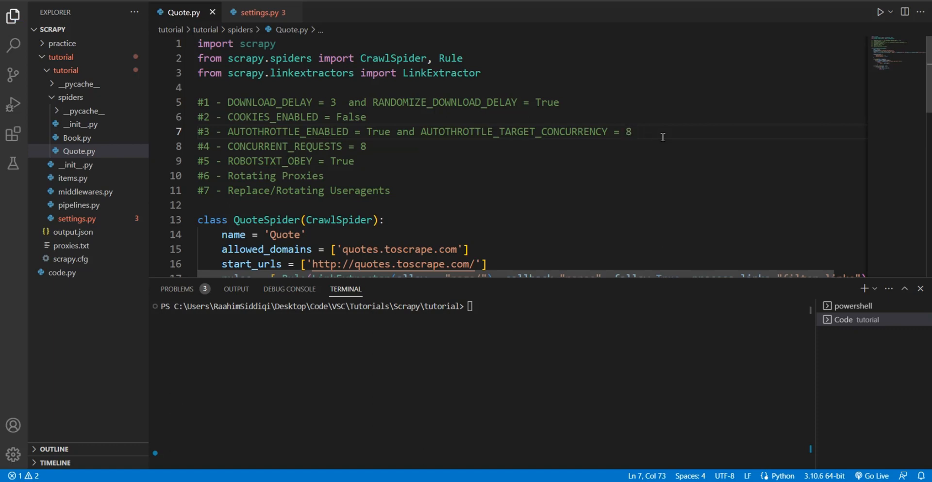
pyautogui.moveTo(420, 132); pyautogui.dragTo(632, 132)
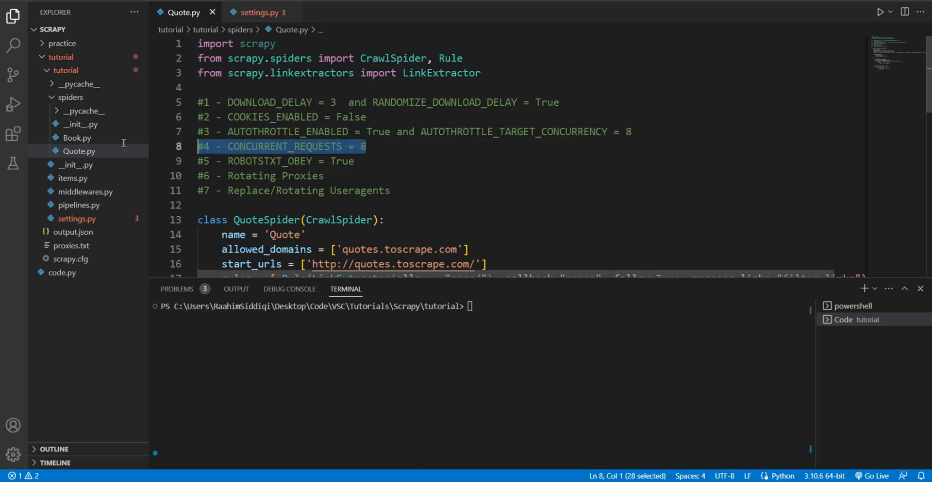
pyautogui.moveTo(373, 164)
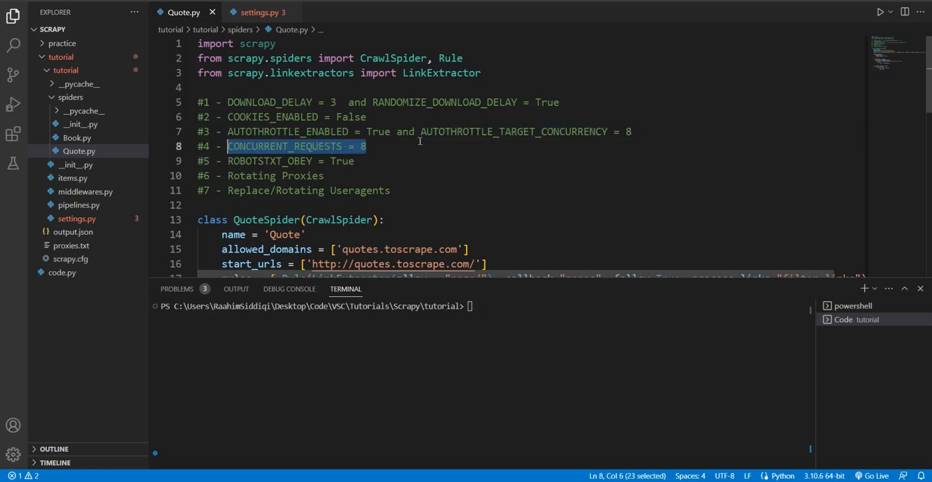
pyautogui.moveTo(524, 138)
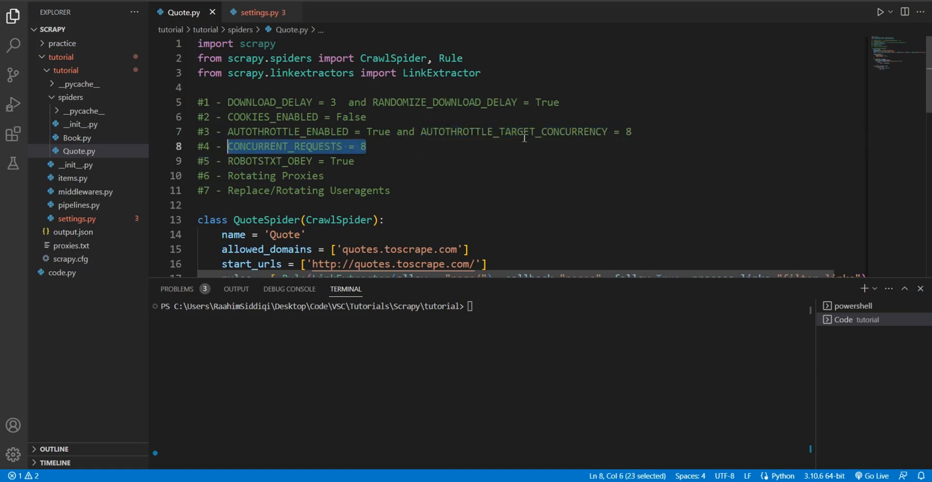
pyautogui.click(408, 131)
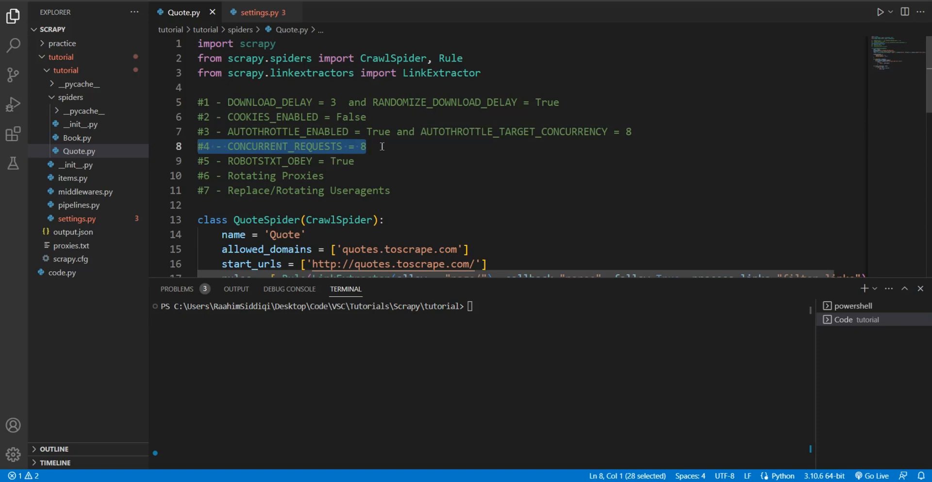
pyautogui.write('1')
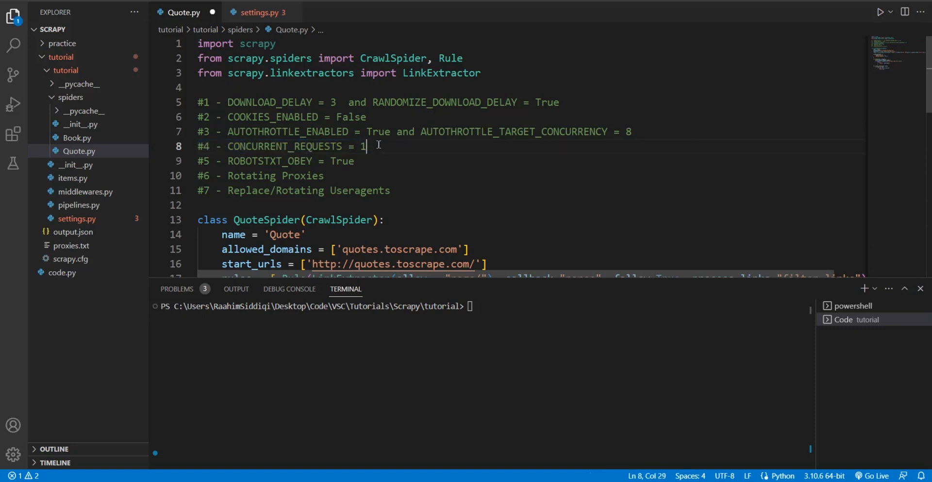
pyautogui.write('6')
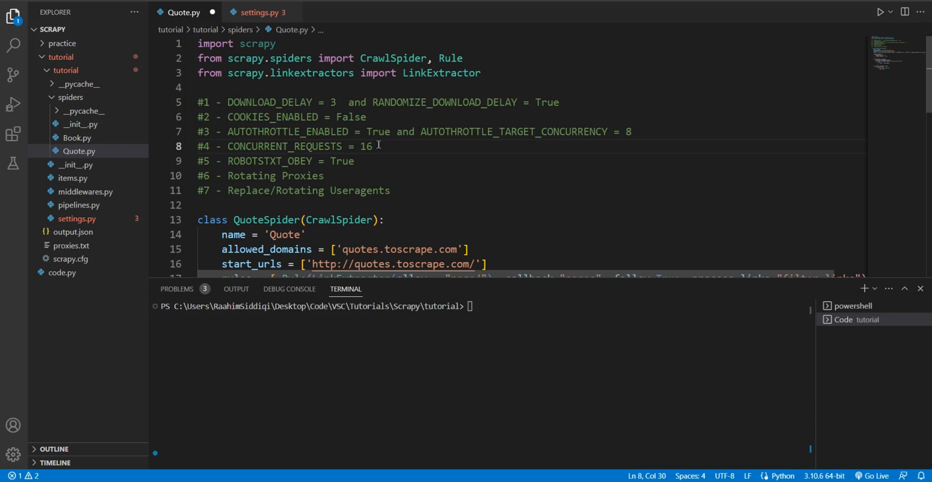
pyautogui.click(260, 12)
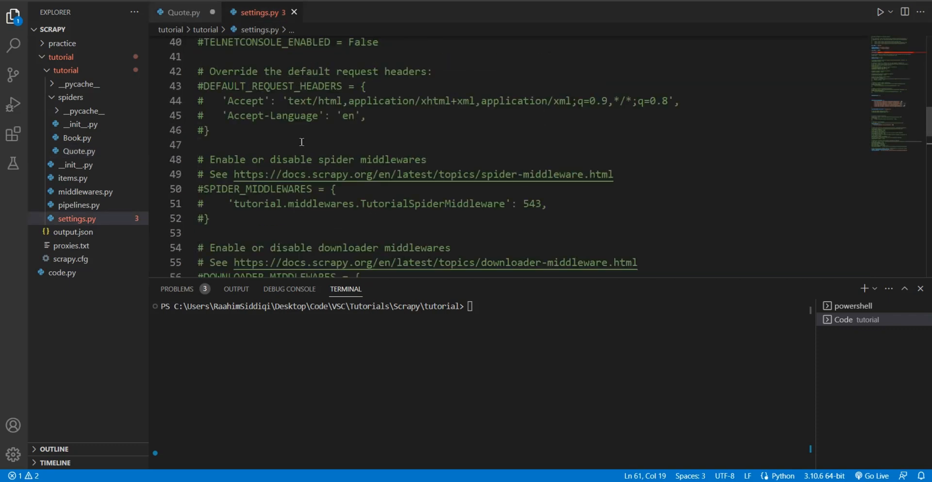
pyautogui.scroll(3)
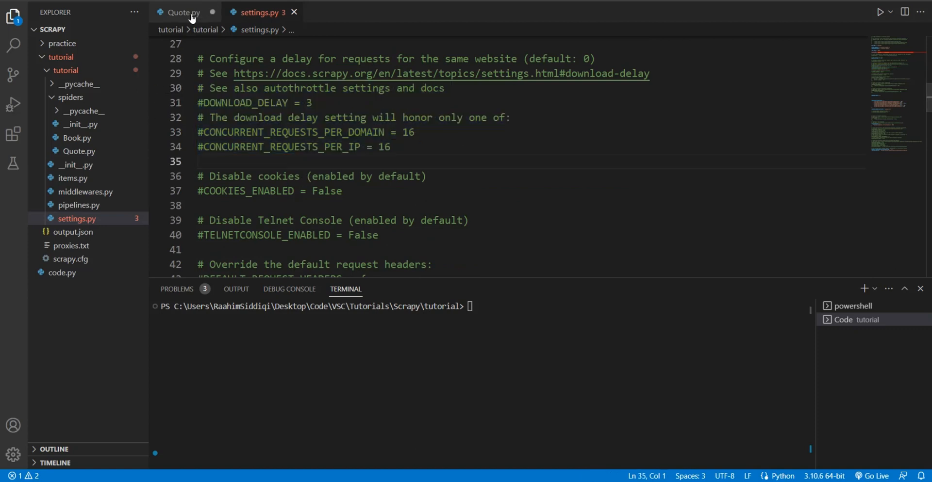
pyautogui.click(183, 12)
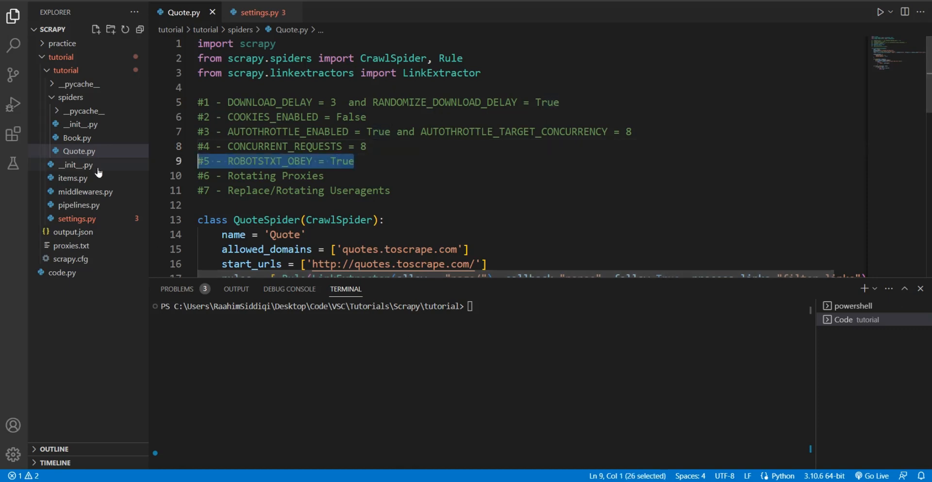
pyautogui.moveTo(76, 164)
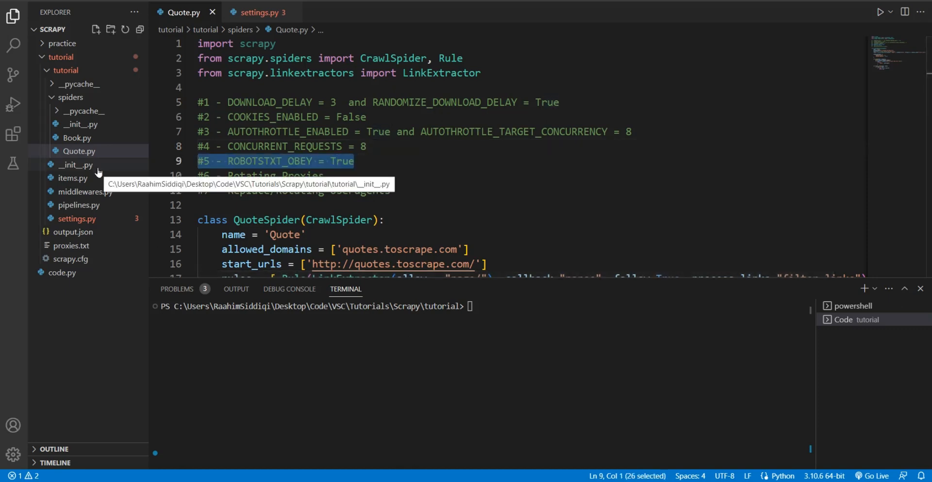
pyautogui.moveTo(205, 202)
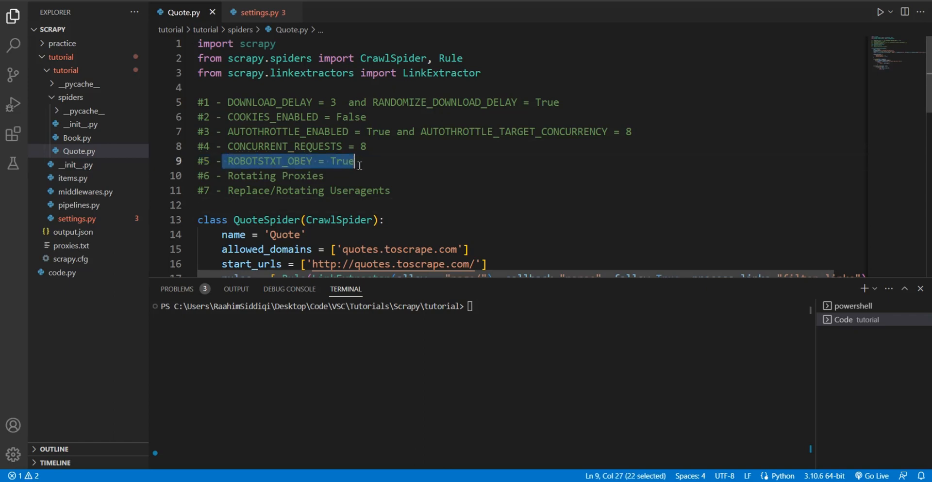
pyautogui.moveTo(262, 202)
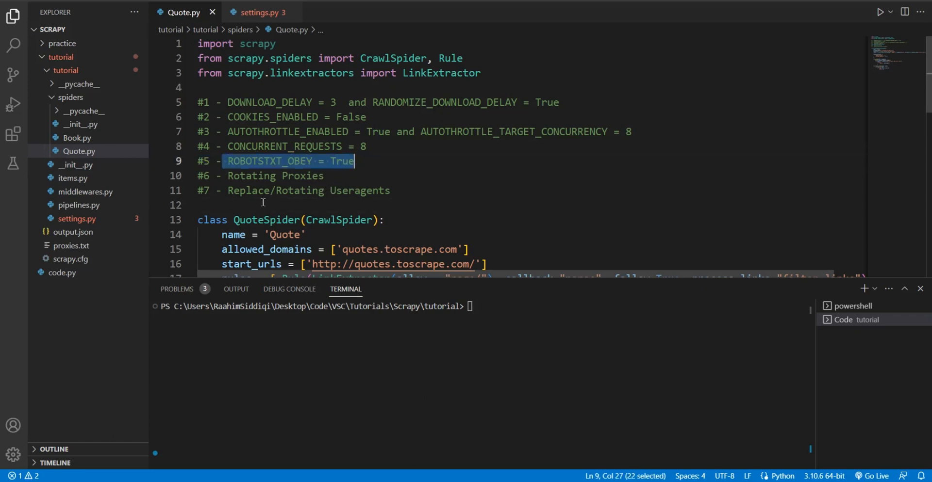
pyautogui.click(262, 205)
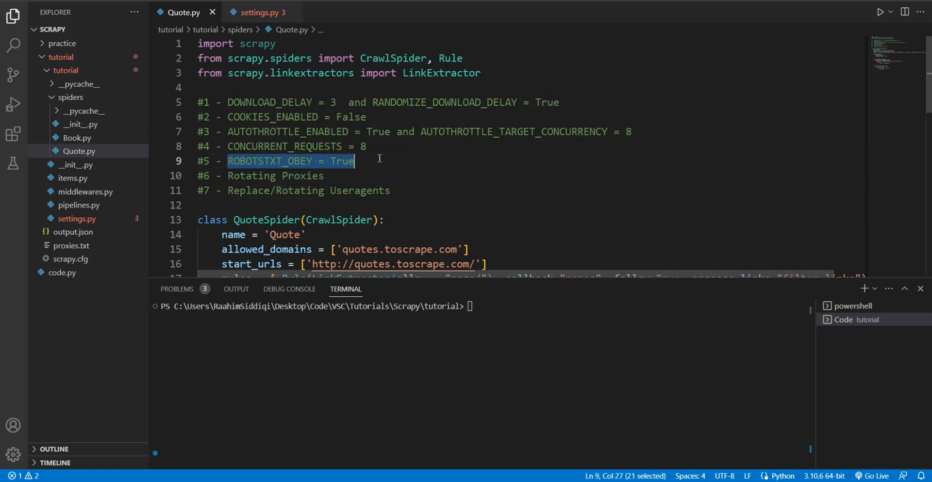
pyautogui.click(288, 205)
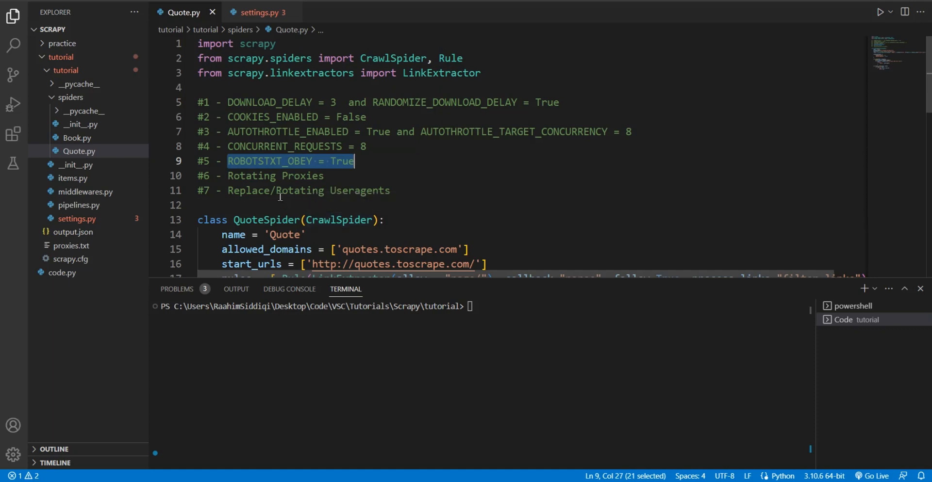
pyautogui.moveTo(280, 203)
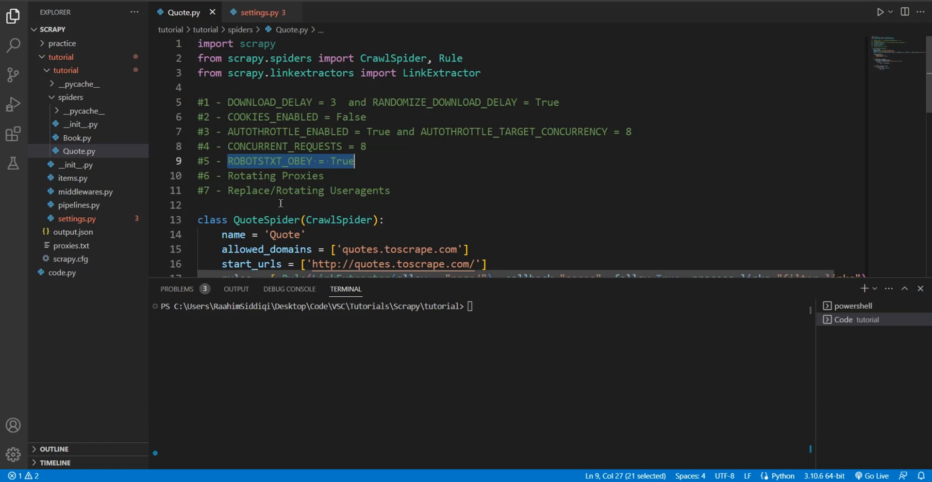
pyautogui.moveTo(433, 128)
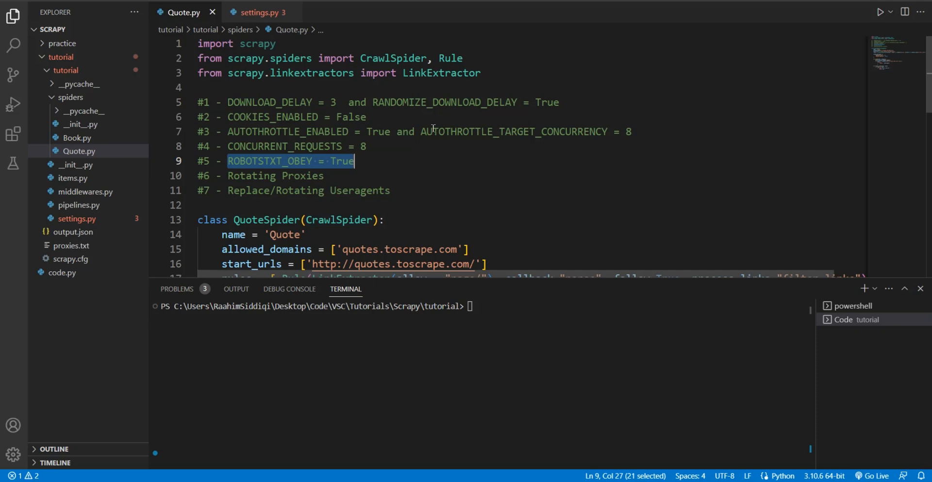
pyautogui.moveTo(354, 161); pyautogui.dragTo(201, 102)
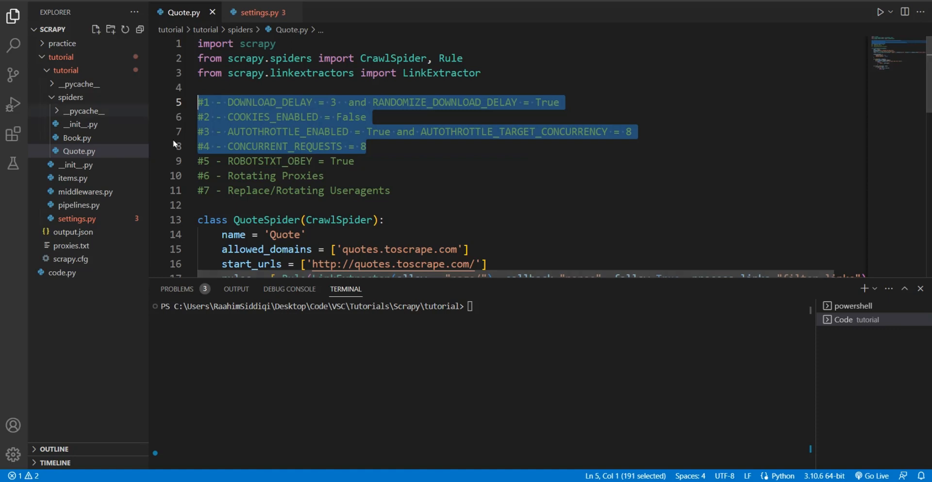
pyautogui.moveTo(232, 207)
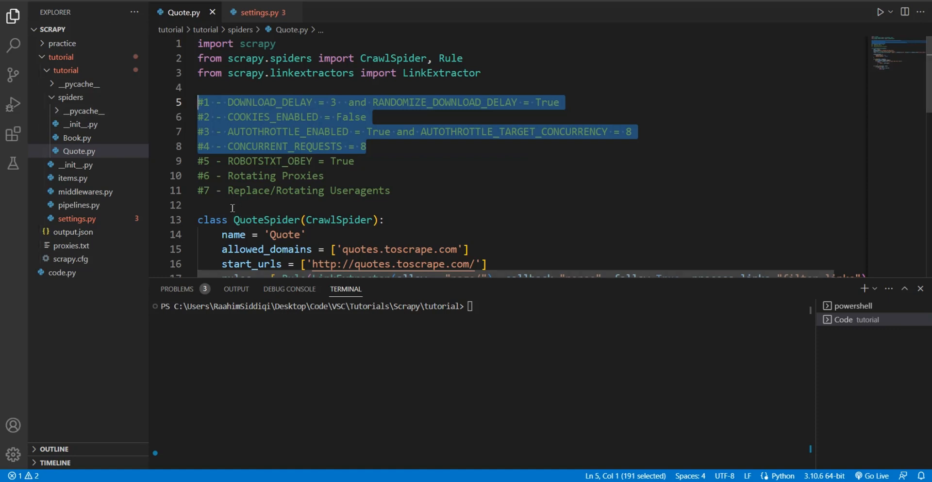
pyautogui.click(390, 191)
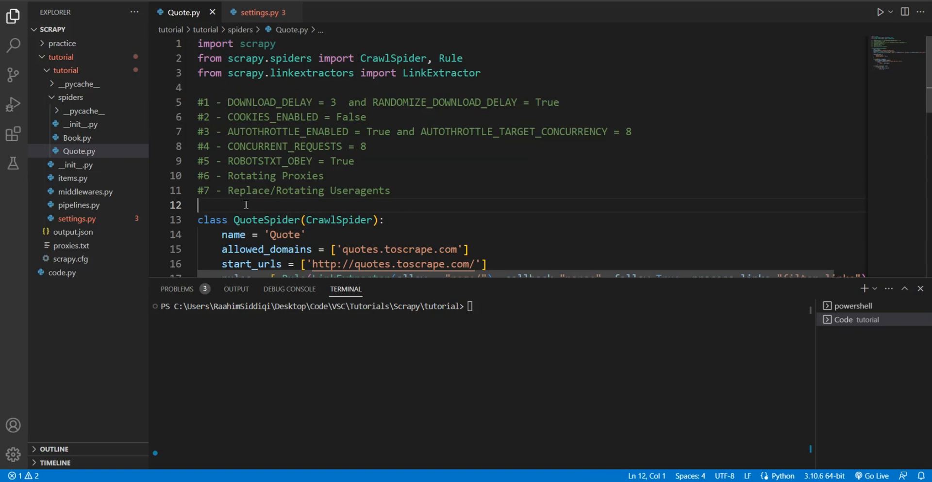
pyautogui.moveTo(402, 198)
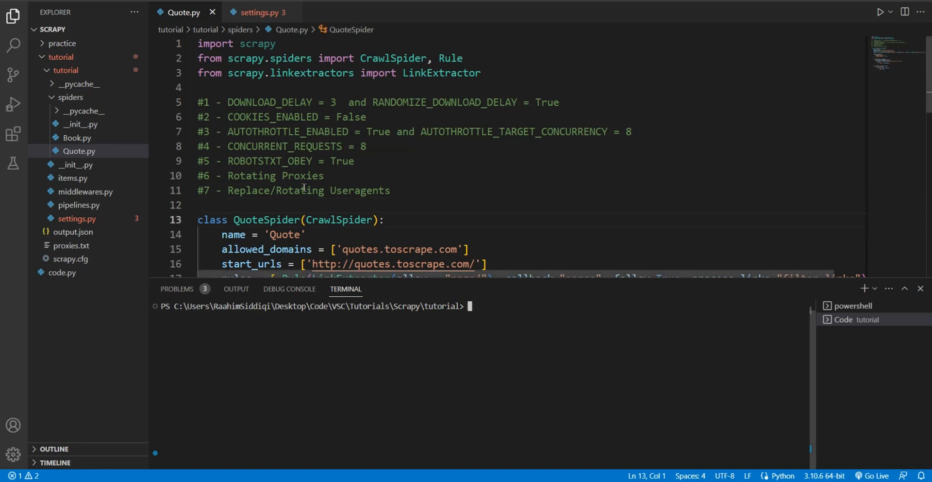
pyautogui.doubleClick(249, 176)
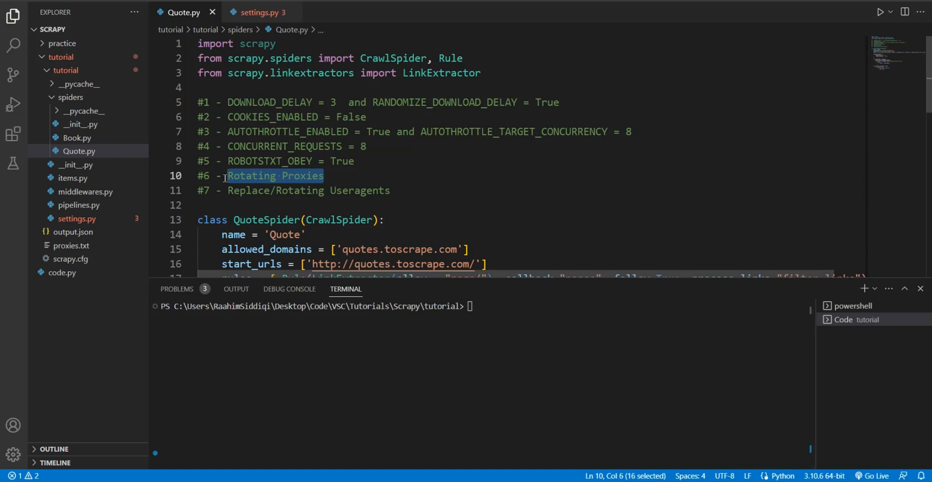
pyautogui.moveTo(238, 205)
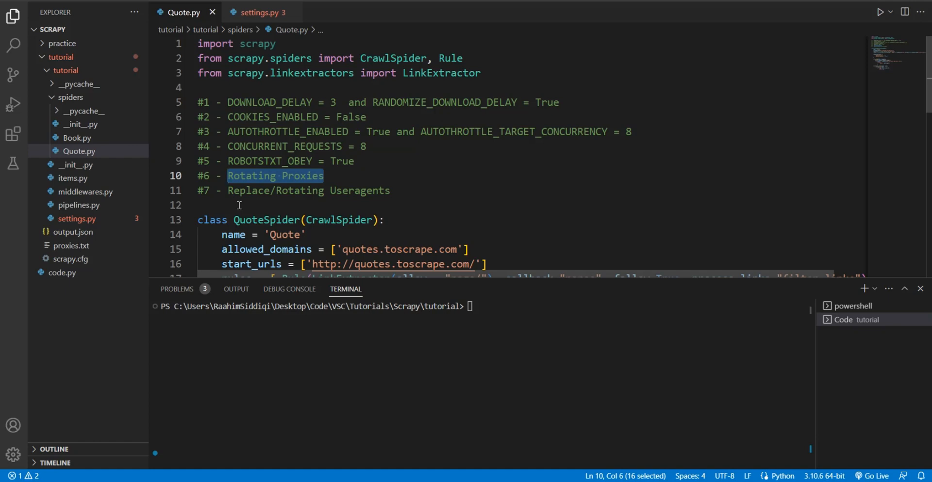
pyautogui.moveTo(526, 209)
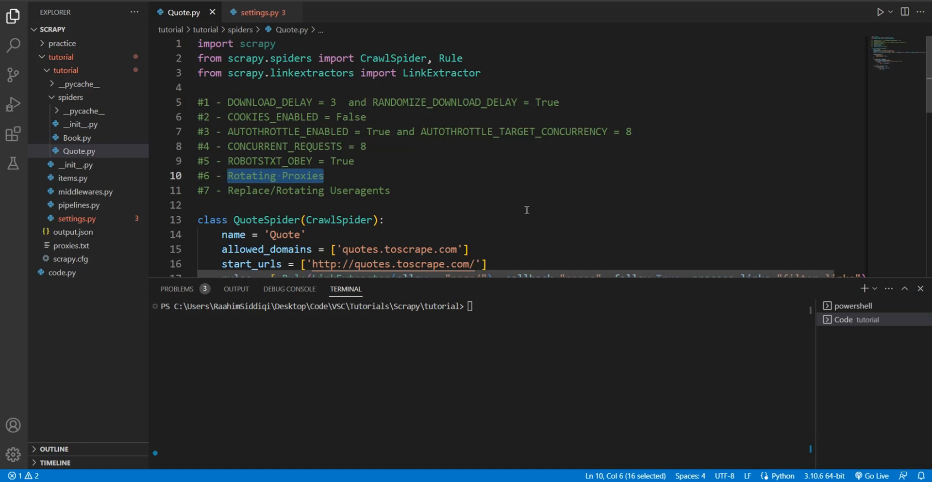
pyautogui.moveTo(308, 195)
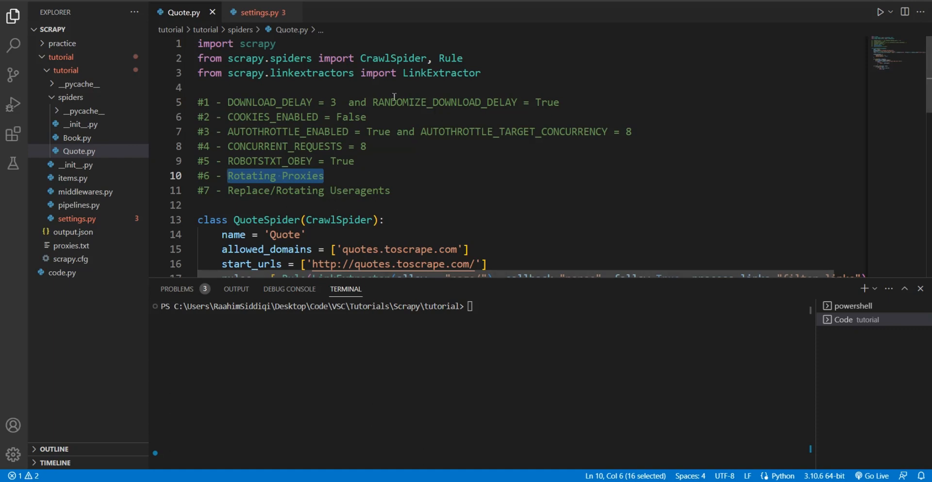
# Enter pip install scrapy-rotating-proxies in the terminal.
pyautogui.click(498, 320)
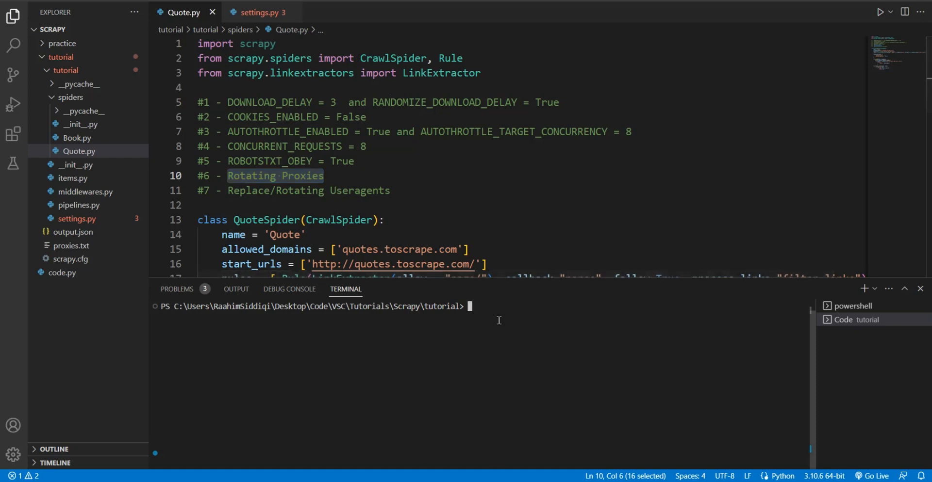
pyautogui.write('pip install')
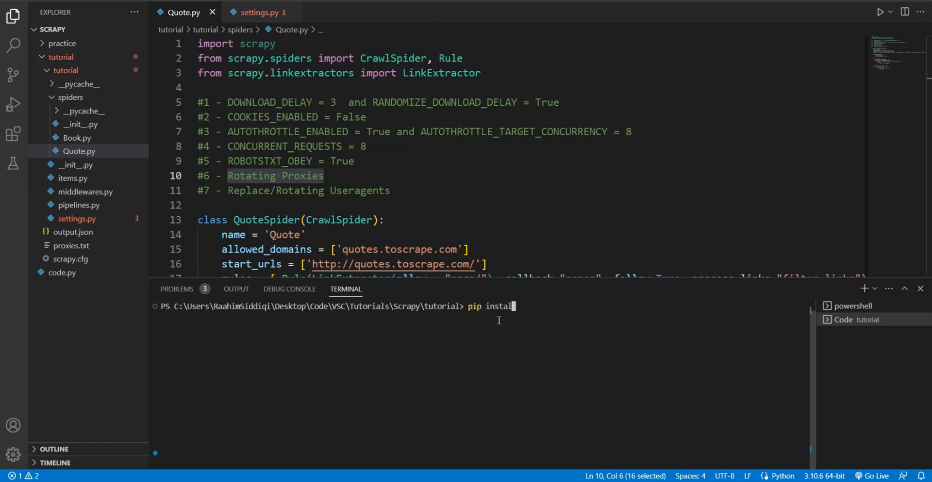
pyautogui.write('scrapy')
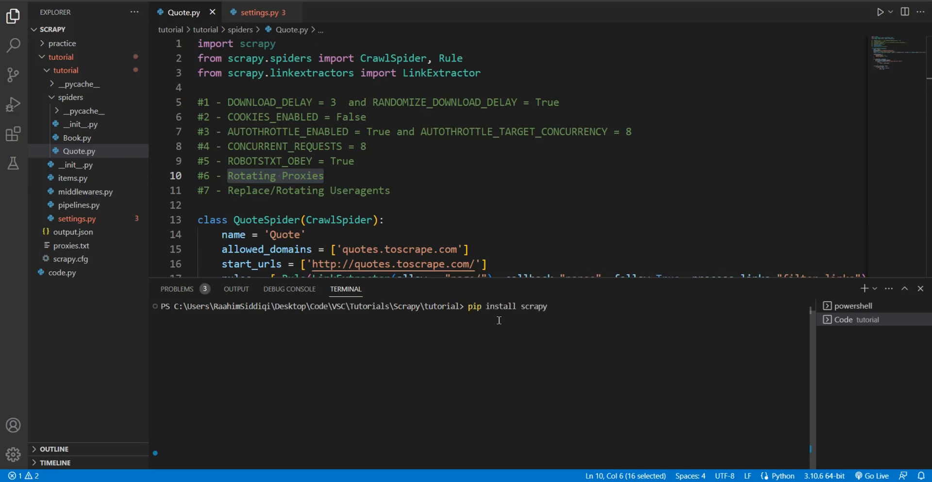
pyautogui.write('-rto')
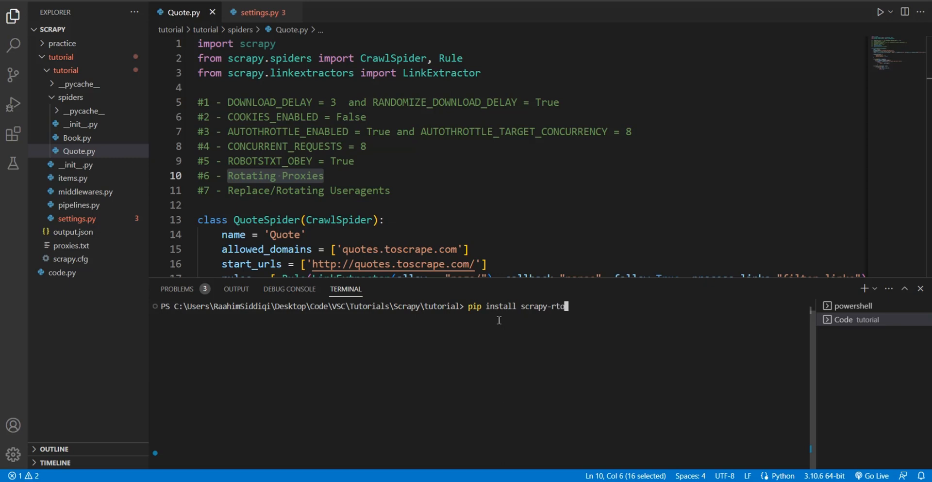
pyautogui.write('otating-')
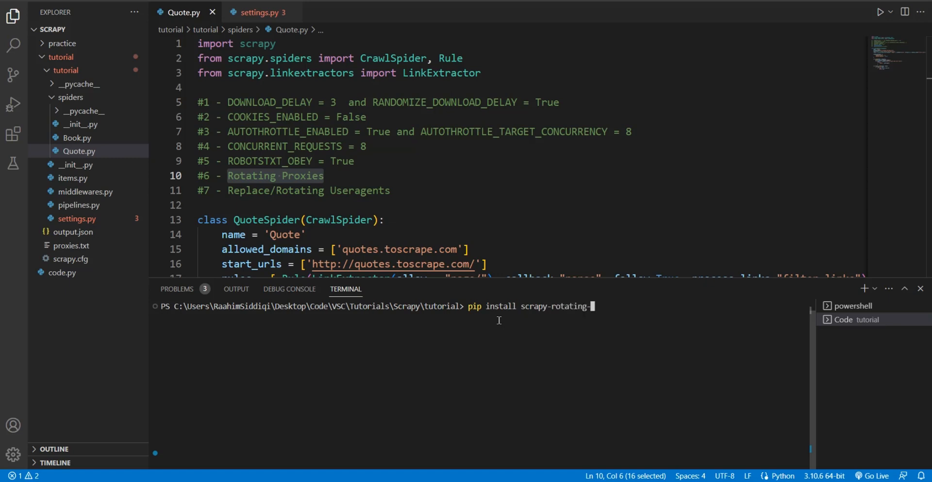
pyautogui.write('proxies')
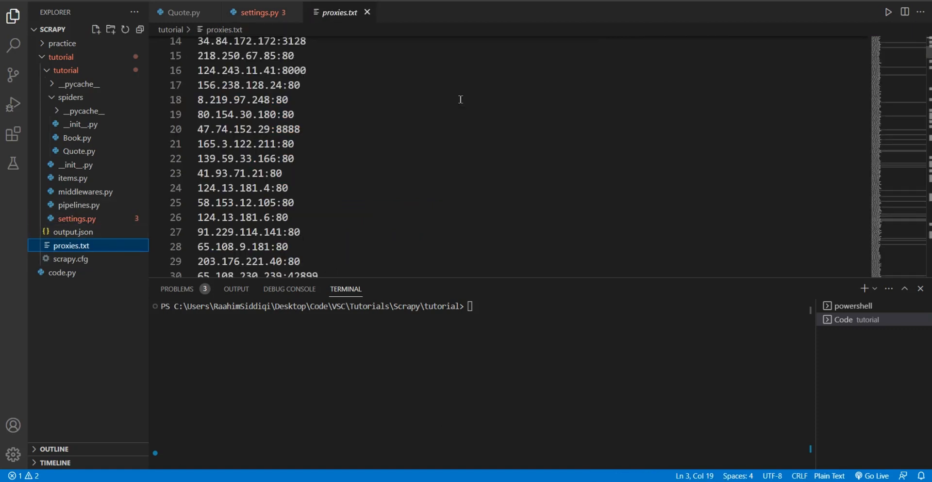
# Scroll proxies.txt to its end (~300 addresses) and check ROTATING_PROXY_LIST_PATH in settings.py.
pyautogui.scroll(-3)
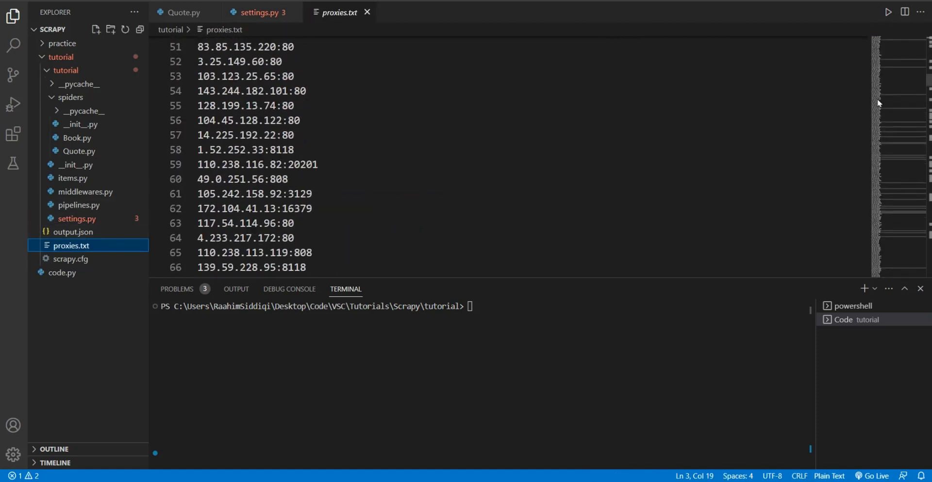
pyautogui.scroll(-3)
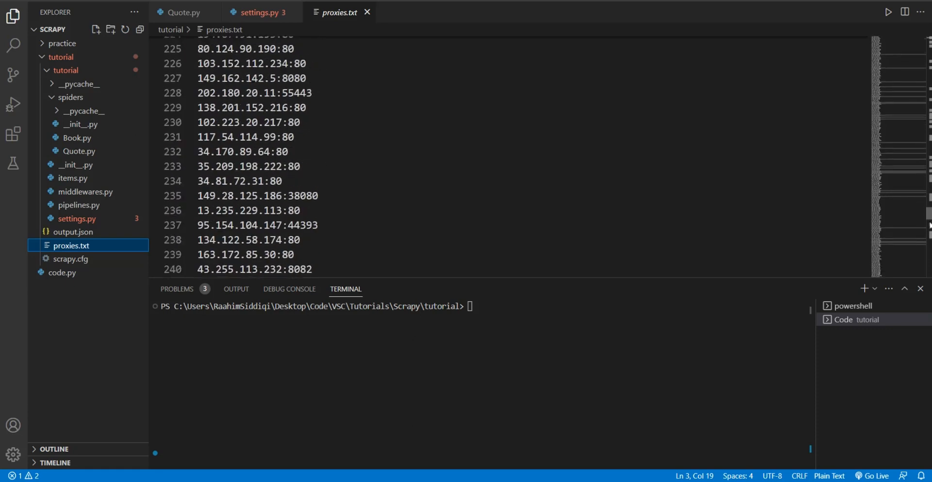
pyautogui.scroll(-3)
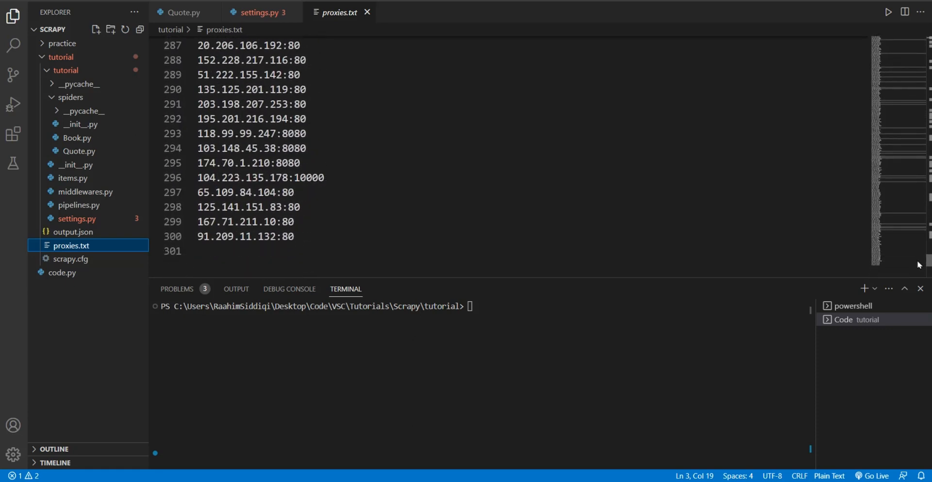
pyautogui.click(260, 12)
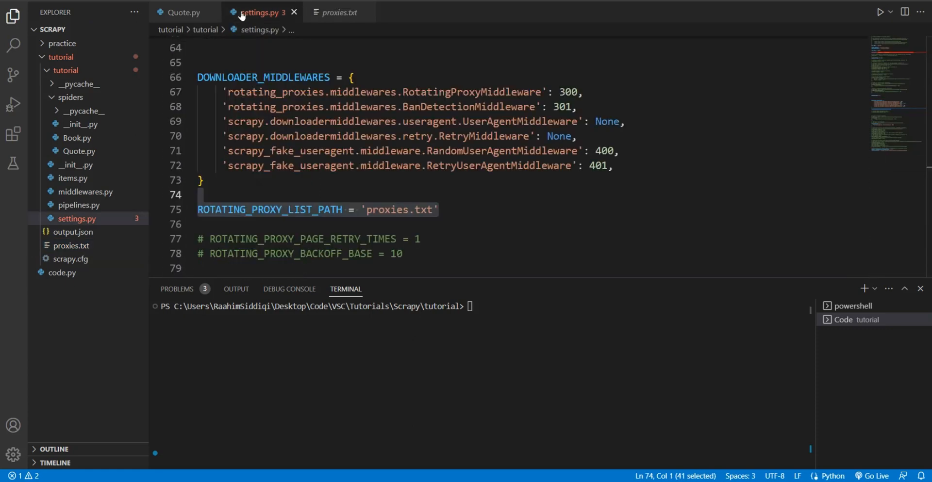
pyautogui.moveTo(182, 11)
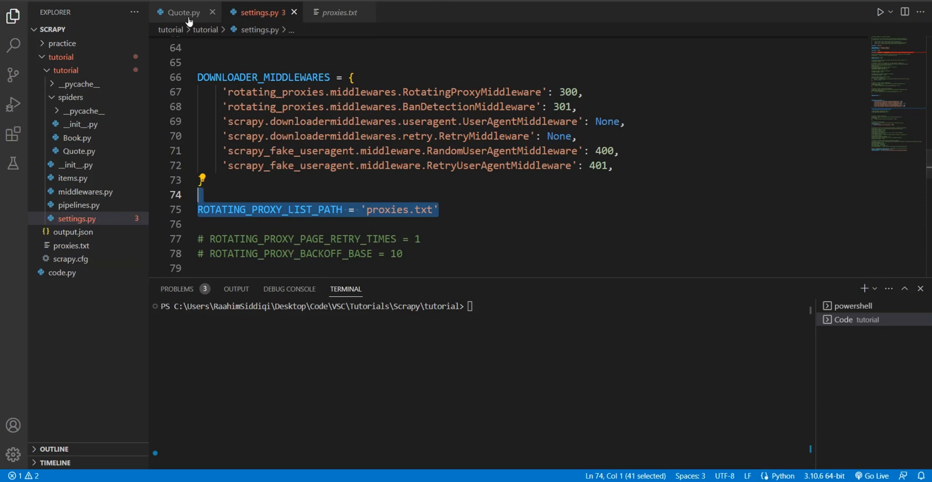
pyautogui.click(181, 12)
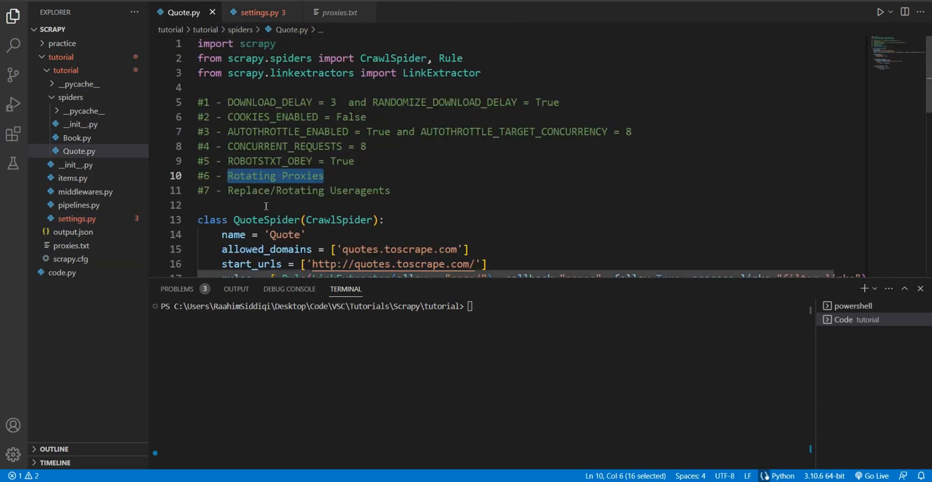
# Highlight the Rotating Useragents note, then type scrapy crawl Quote -o output.json in the terminal.
pyautogui.click(262, 205)
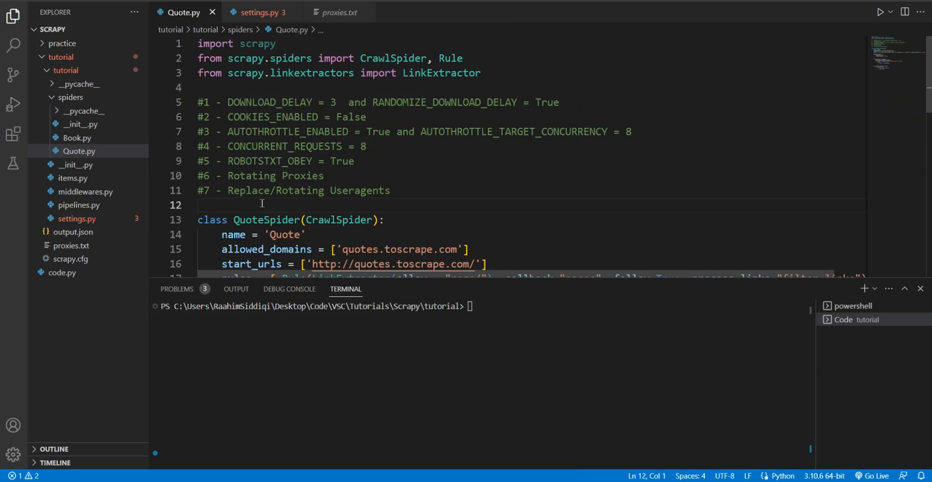
pyautogui.doubleClick(383, 191)
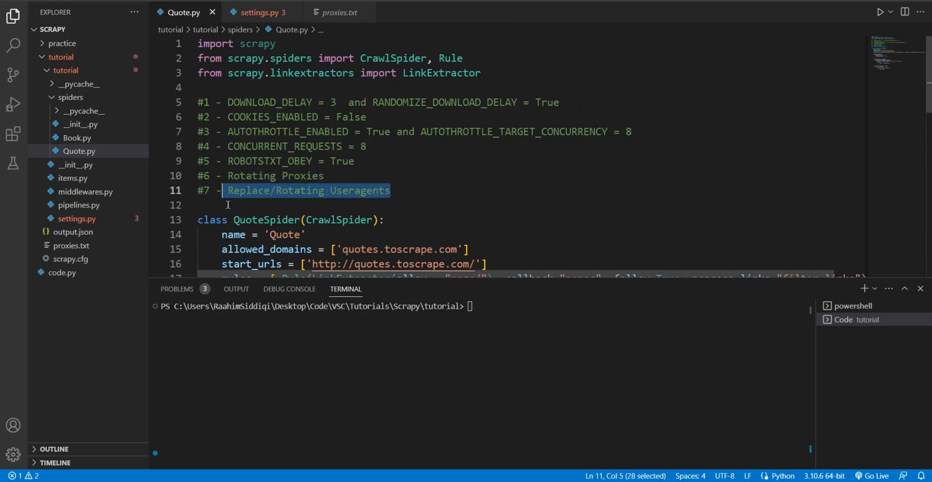
pyautogui.click(228, 205)
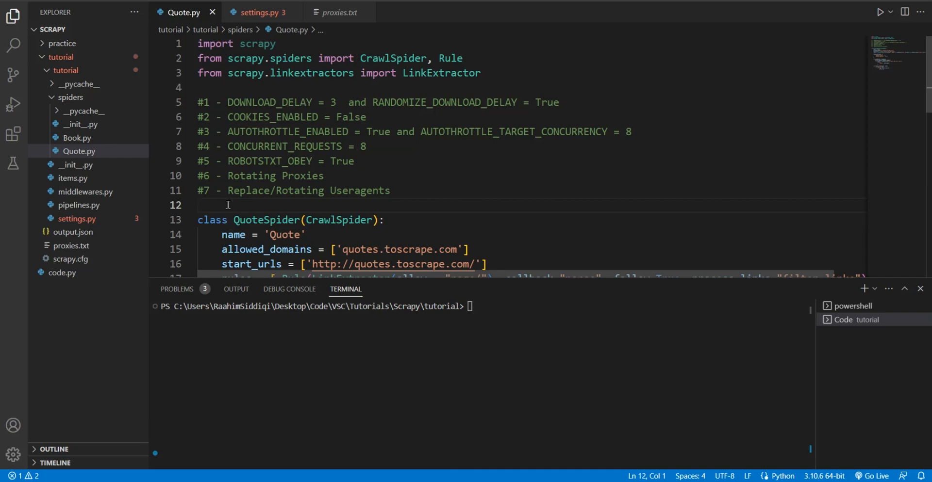
pyautogui.write('scrapy crawl Quote -o output.json')
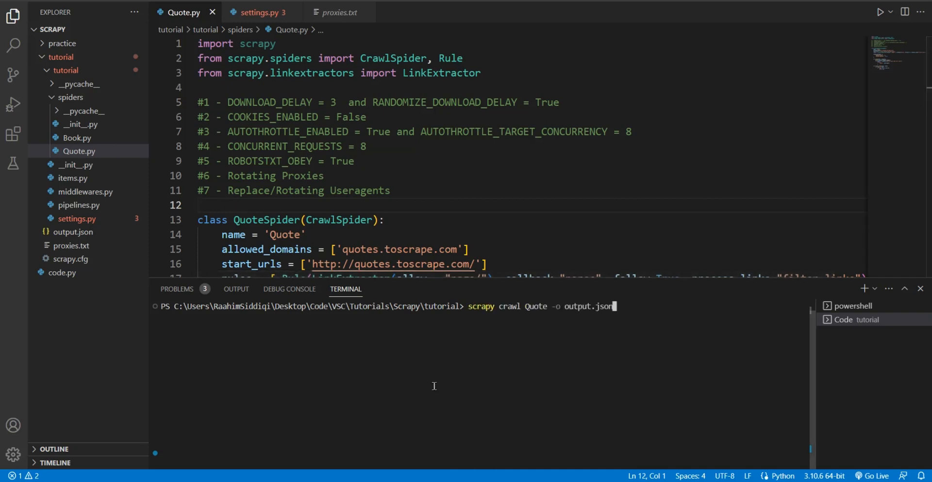
# Comment out the user-agent and retry middleware lines in settings.py and run the Quote crawl.
pyautogui.click(257, 12)
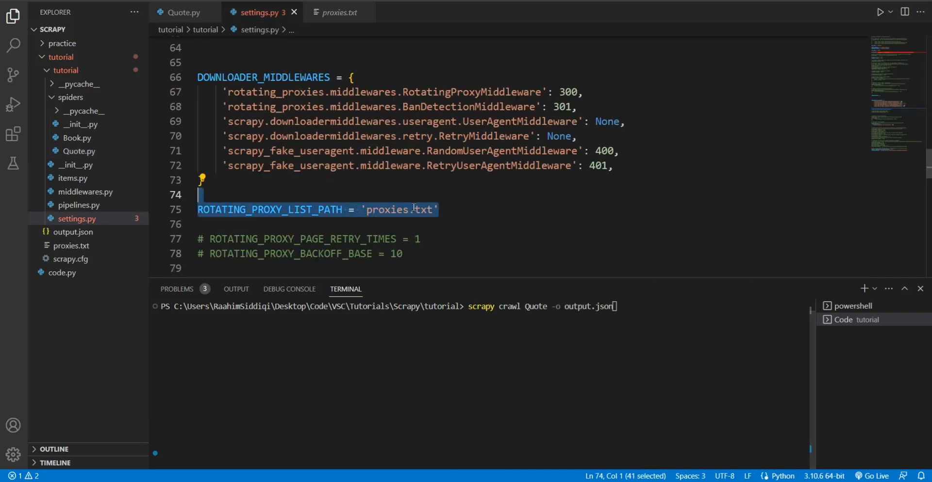
pyautogui.press('ctrl+/')
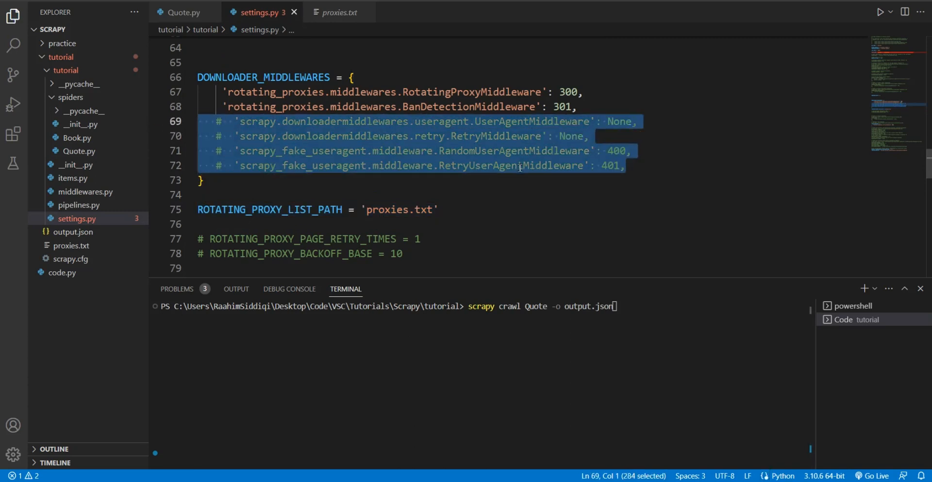
pyautogui.moveTo(182, 11)
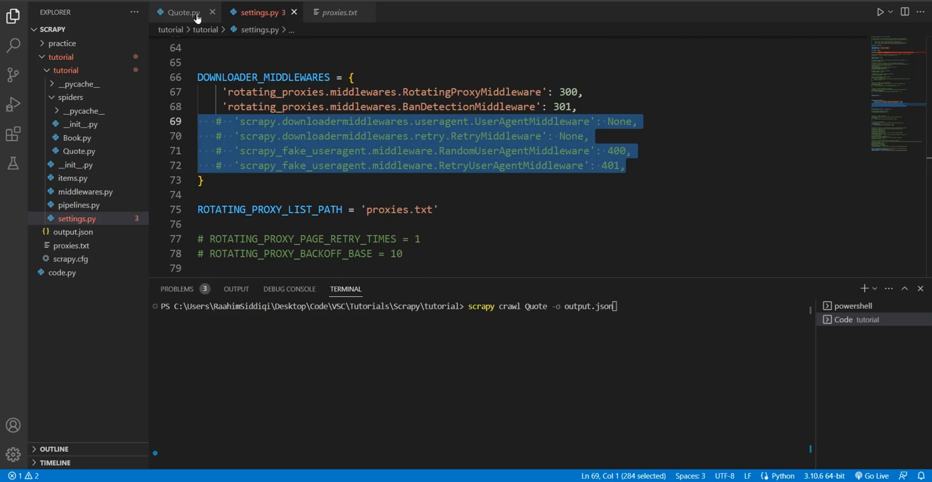
pyautogui.click(182, 12)
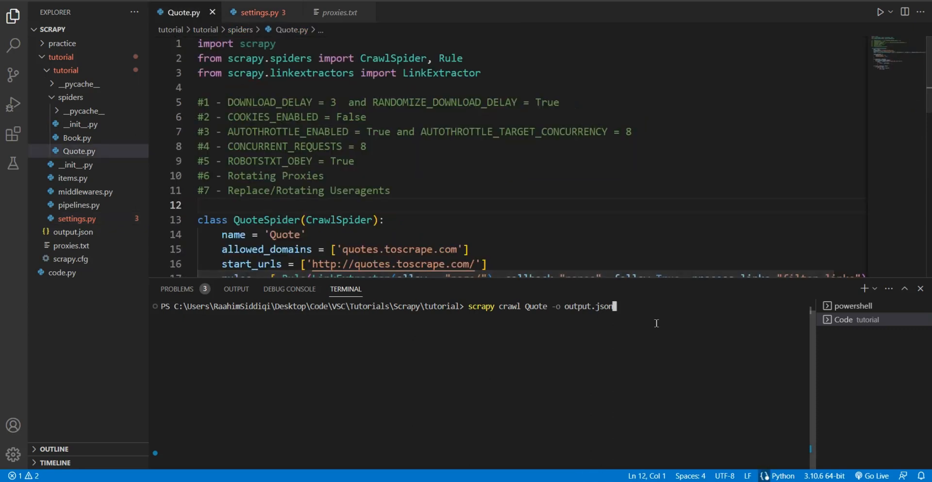
pyautogui.press('Return')
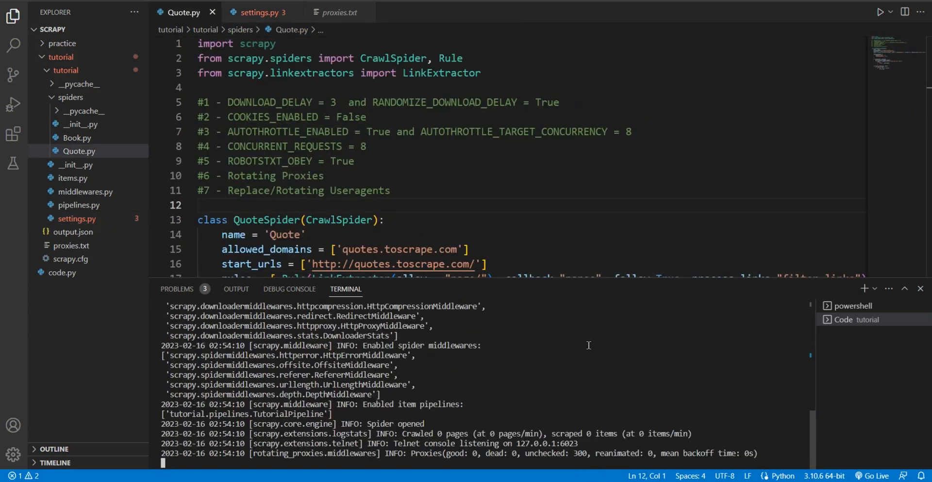
pyautogui.moveTo(426, 383)
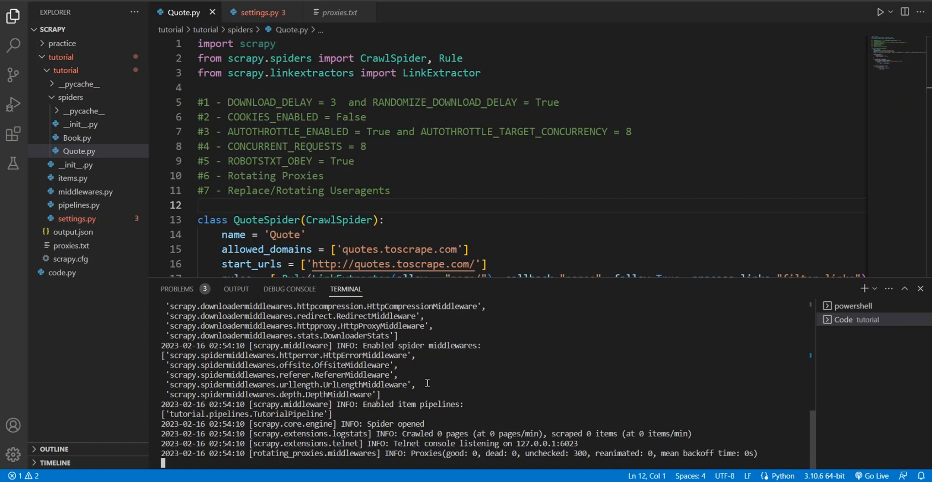
pyautogui.moveTo(448, 384)
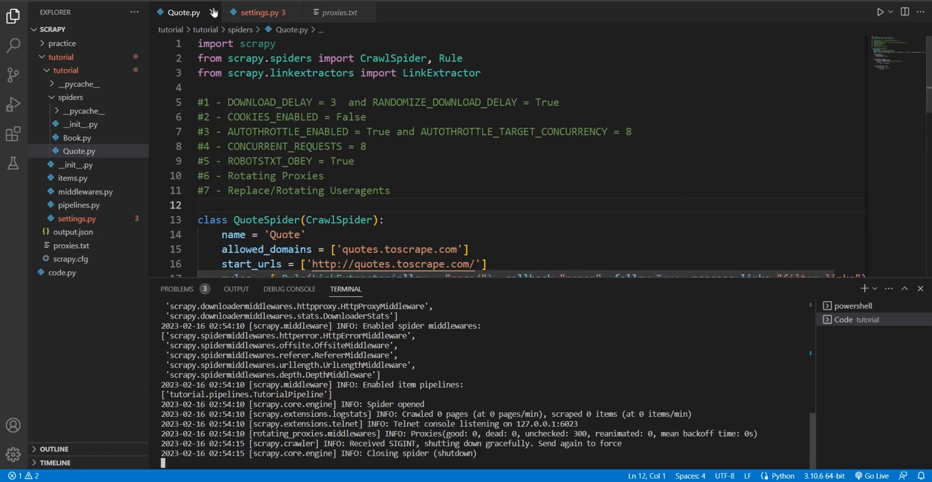
# Comment out the two rotating-proxy middleware lines and relaunch the Quote crawl.
pyautogui.click(258, 12)
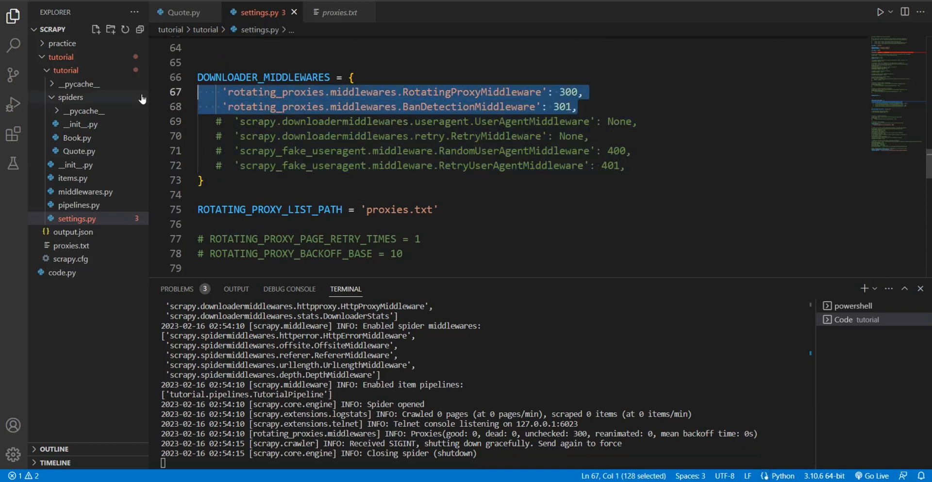
pyautogui.press('ctrl+/')
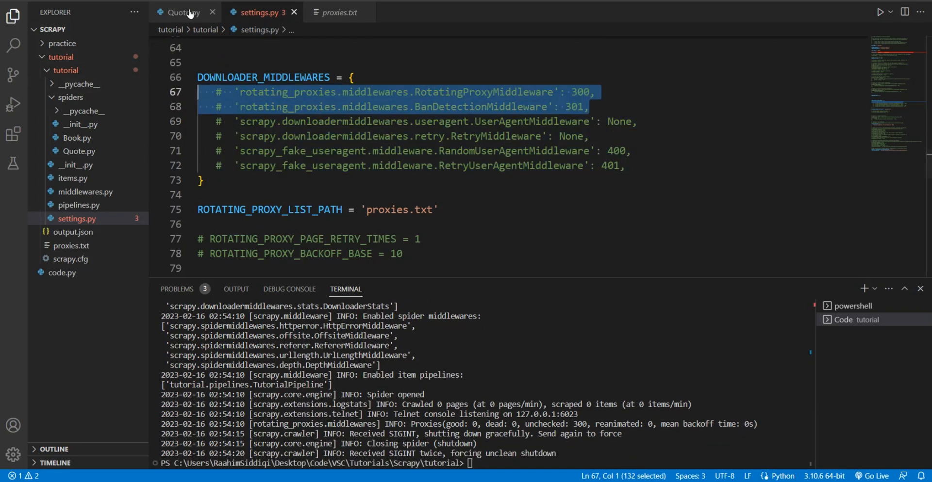
pyautogui.click(183, 12)
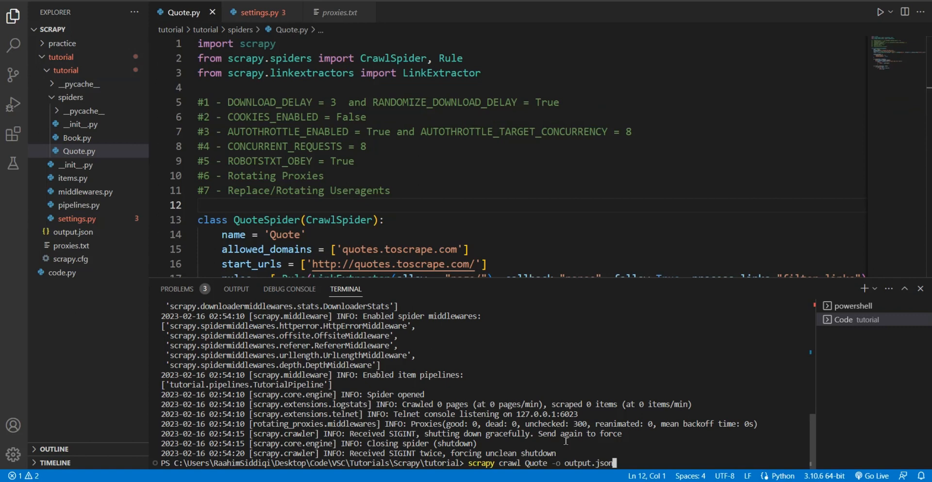
pyautogui.press('Return')
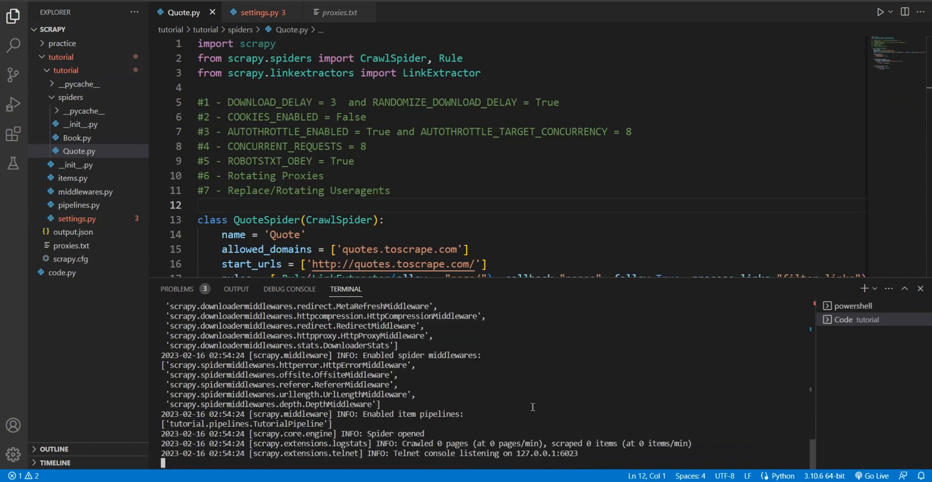
pyautogui.moveTo(497, 393)
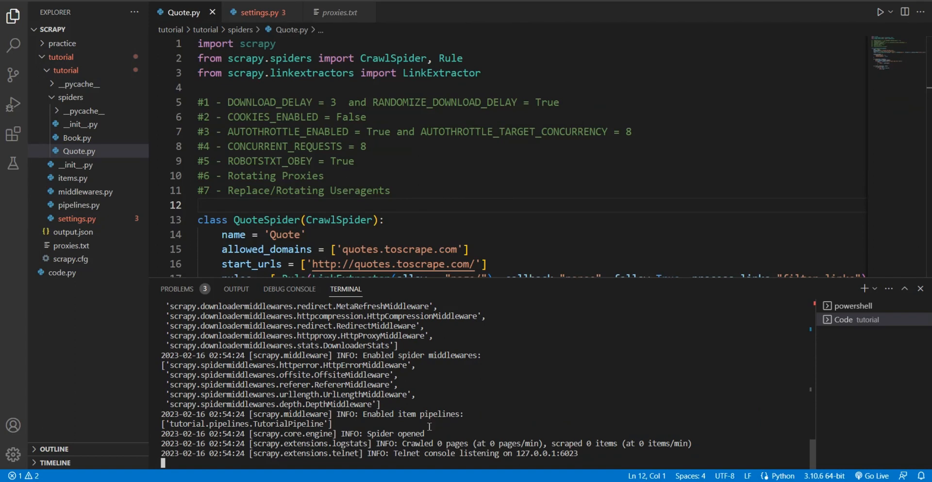
# Scroll the crawl output to inspect the default Scrapy/2.8.0 User-Agent headers.
pyautogui.scroll(-3)
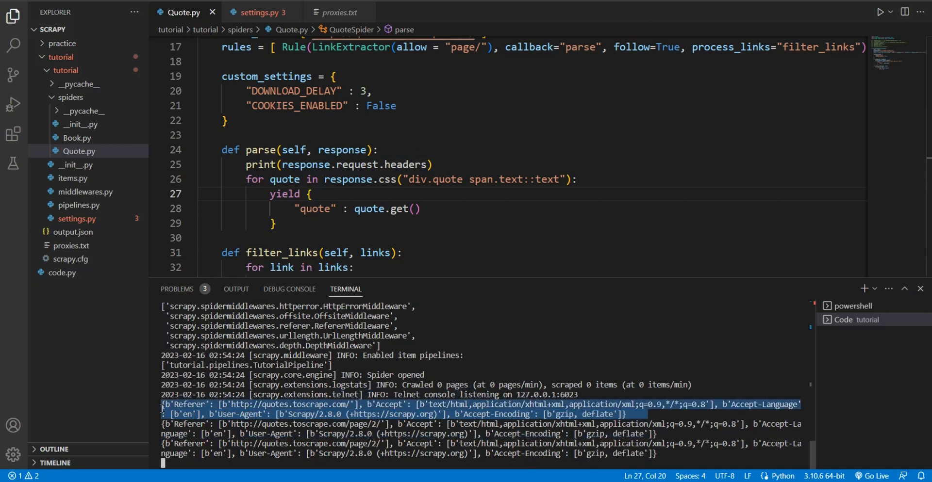
pyautogui.moveTo(511, 212)
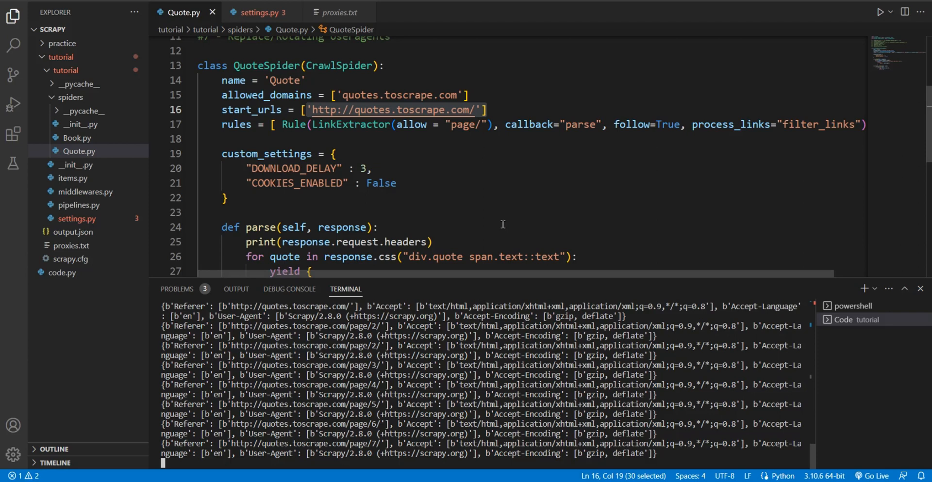
pyautogui.click(376, 227)
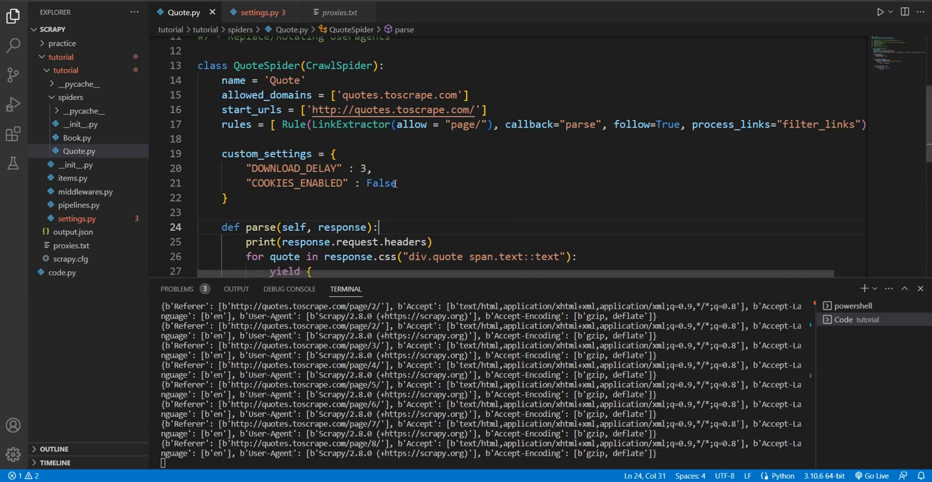
# Add a trial Googlebot USER_AGENT entry to custom_settings, review it, and remove it.
pyautogui.write('"USER"')
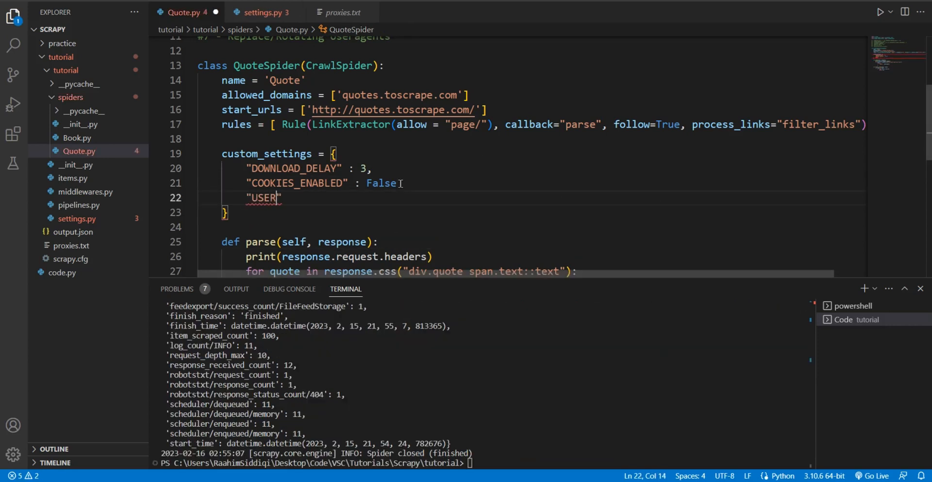
pyautogui.write('_AGENT" :')
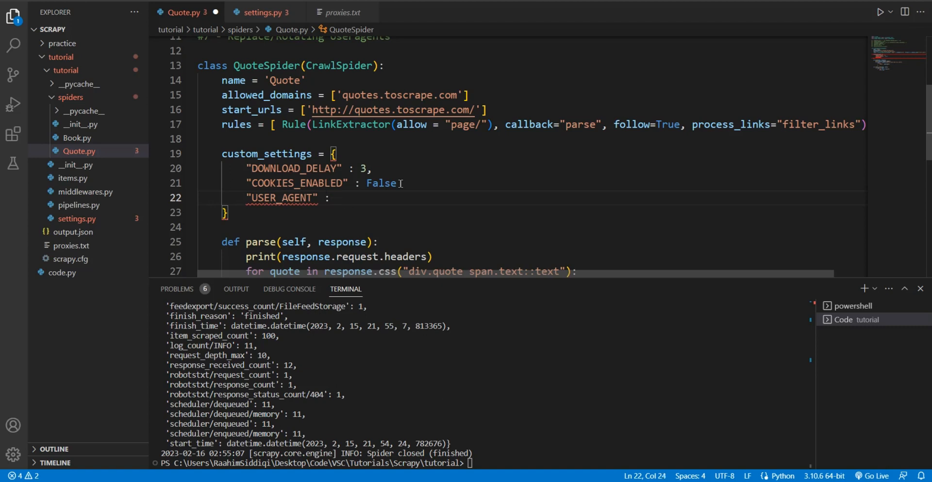
pyautogui.moveTo(345, 201)
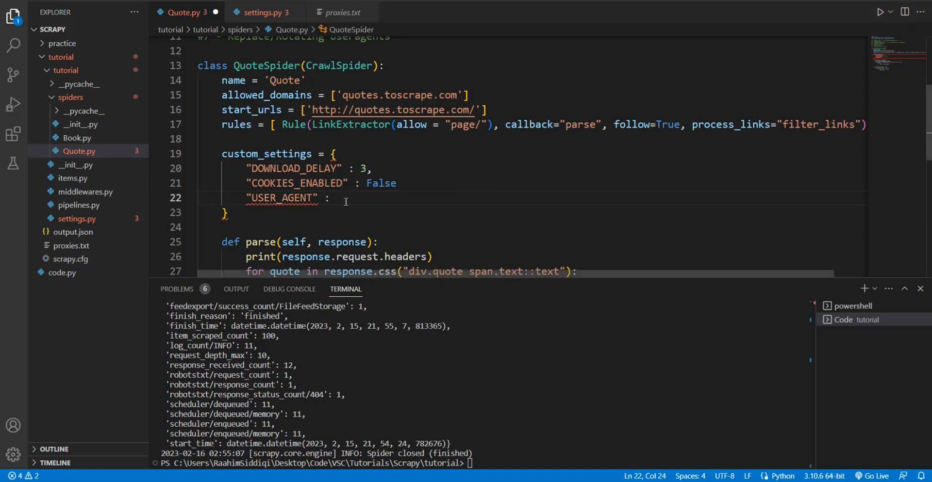
pyautogui.write("'Mozilla/5.0 (compatible; Googlebot/2.1; +http://www.google.com/bot.html)'")
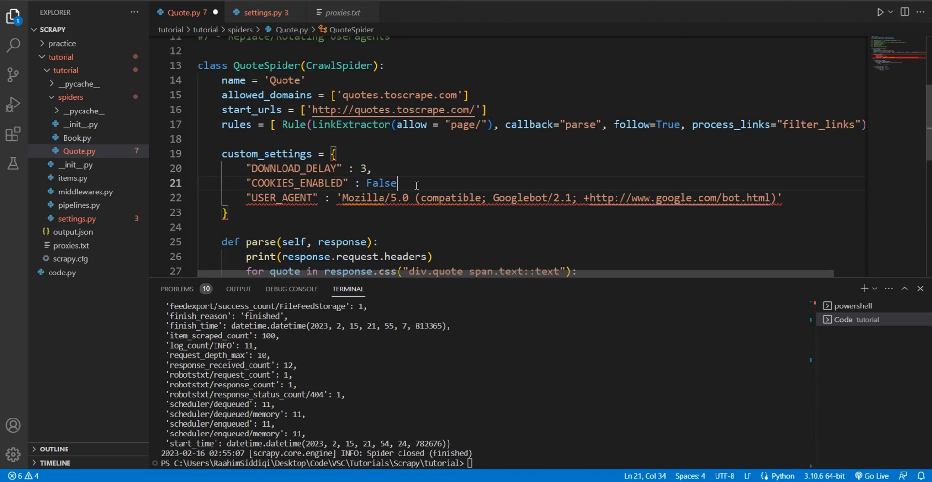
pyautogui.write(',')
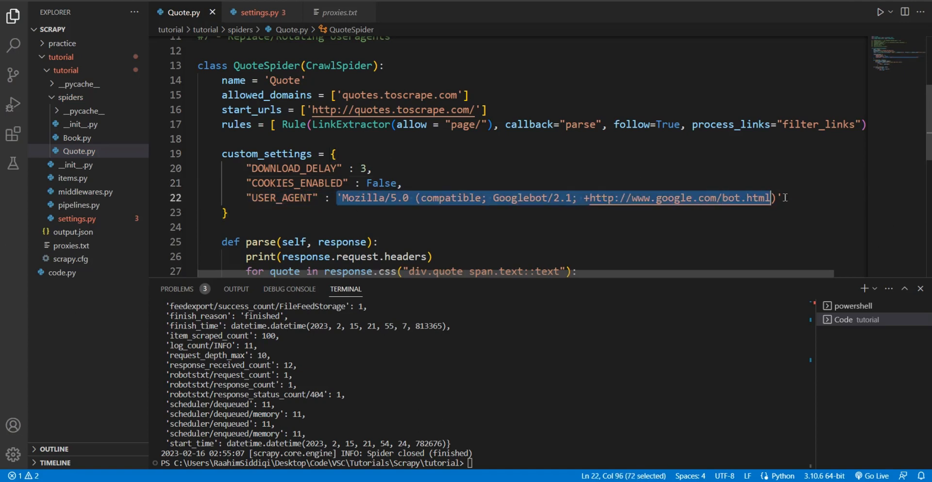
pyautogui.click(691, 218)
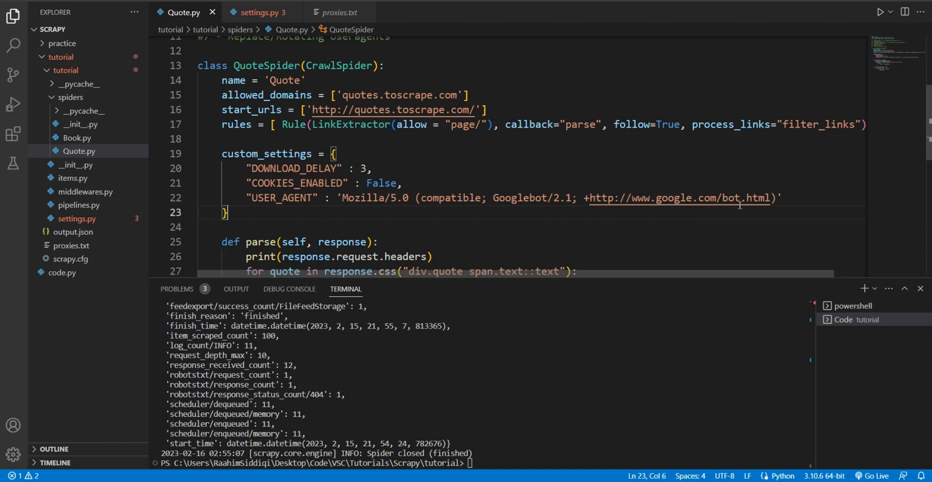
pyautogui.click(796, 198)
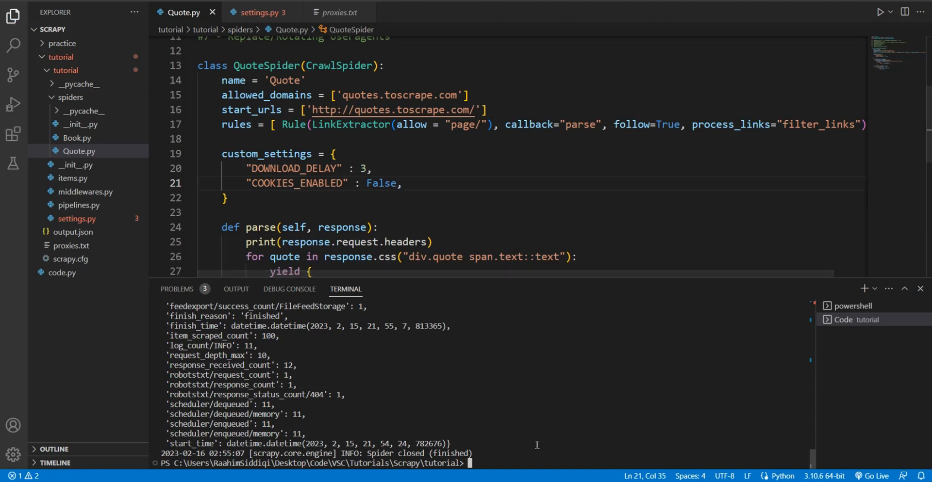
# Install scrapy-fake-useragent with pip after a misspelled package-name attempt.
pyautogui.write('pip')
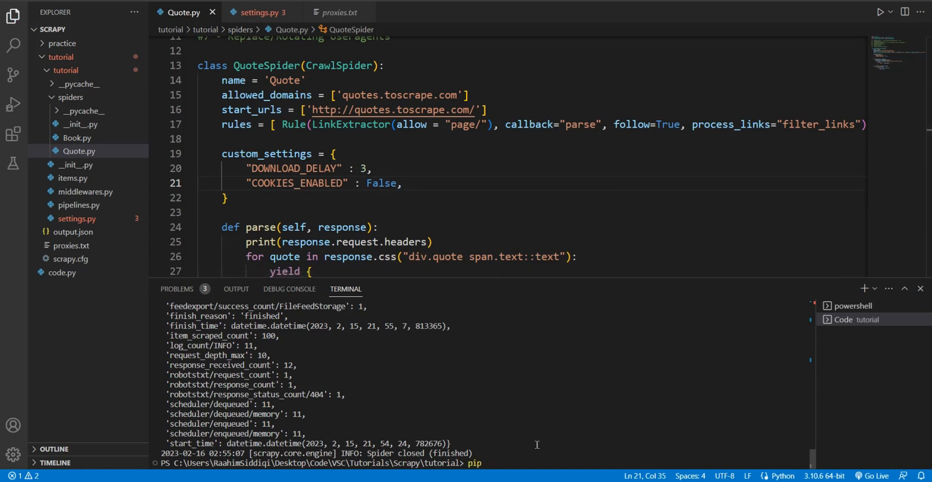
pyautogui.write('install scrapy-fake-useragents')
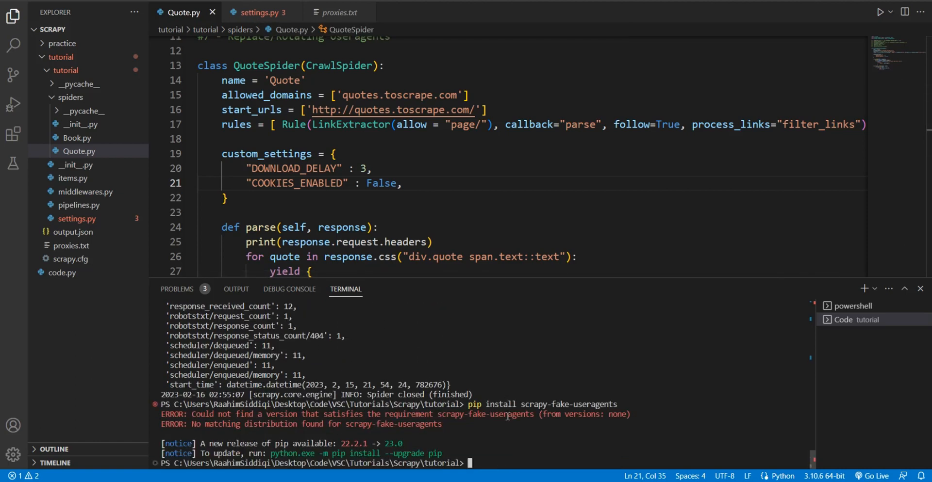
pyautogui.write('pip install scrapy-fake-useragent')
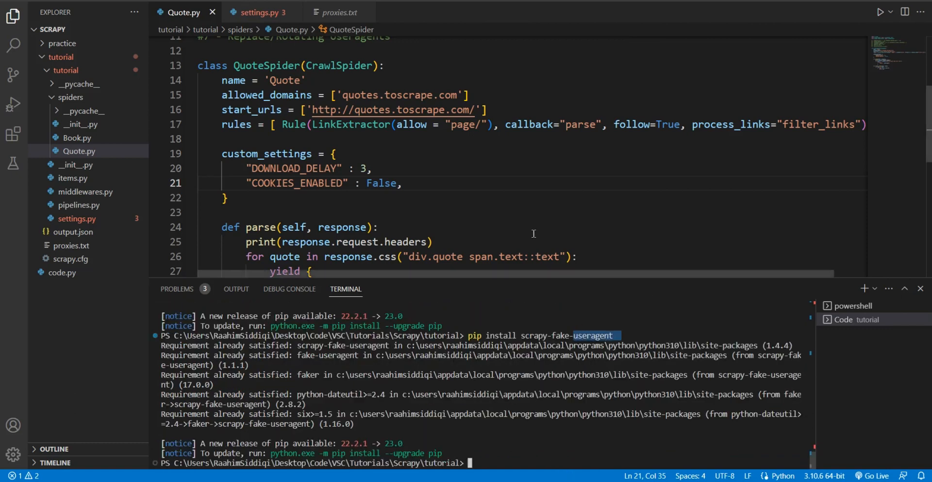
pyautogui.click(260, 11)
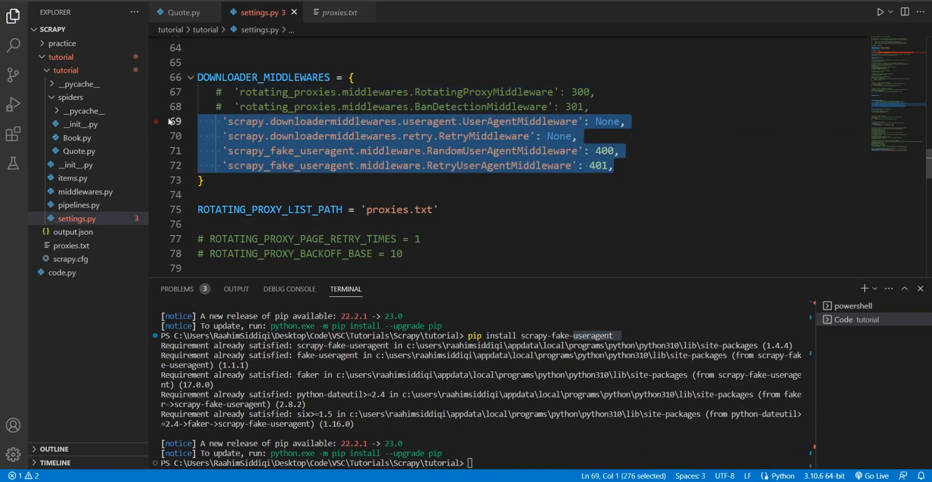
# Review the scrapy_fake_useragent random and retry entries in settings.py's DOWNLOADER_MIDDLEWARES.
pyautogui.click(270, 194)
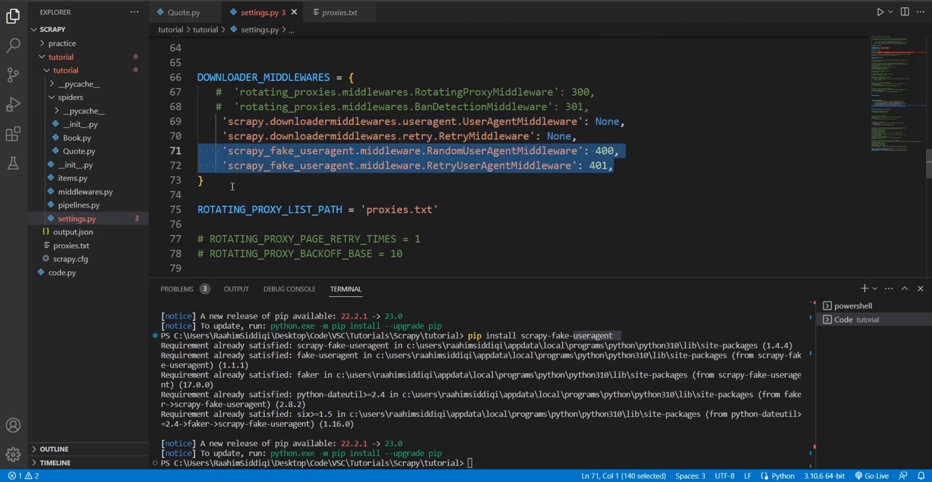
pyautogui.click(330, 151)
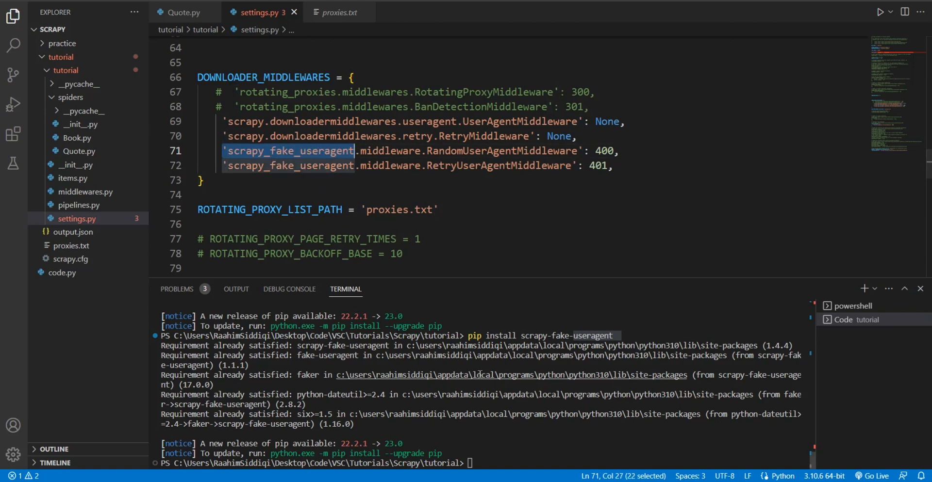
pyautogui.scroll(-3)
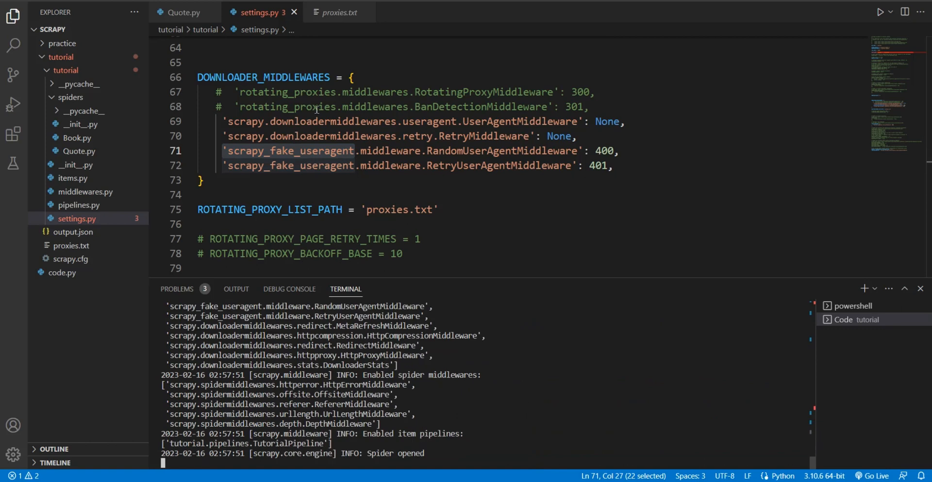
pyautogui.scroll(-3)
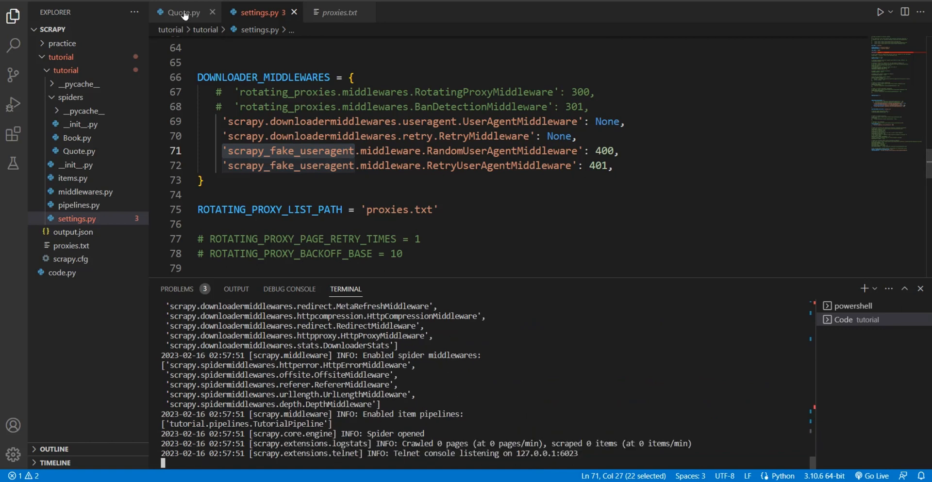
# In the Quote.py tab, compare the random User-Agent headers logged for quotes pages 1–8.
pyautogui.click(179, 12)
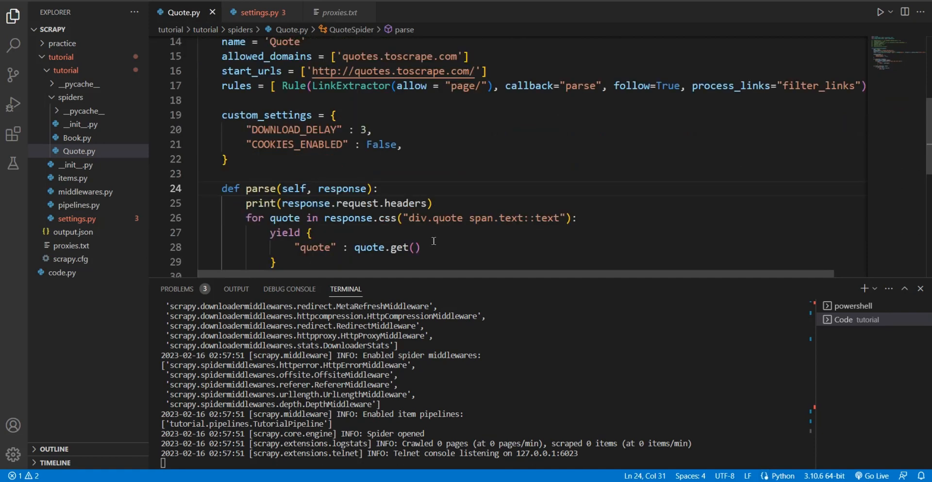
pyautogui.moveTo(434, 251)
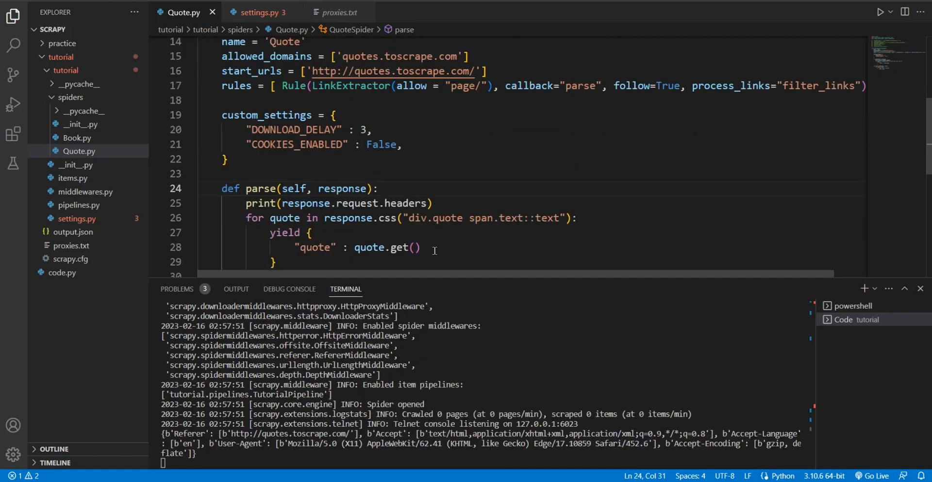
pyautogui.scroll(-3)
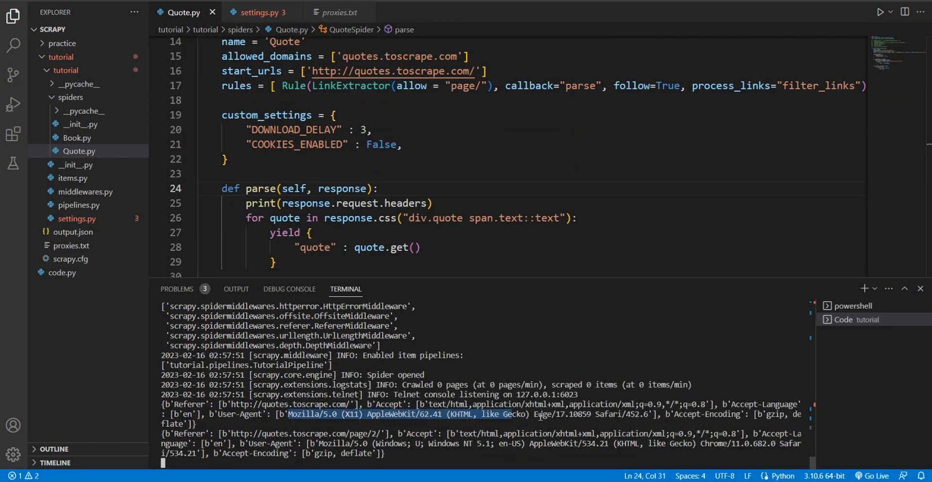
pyautogui.scroll(-3)
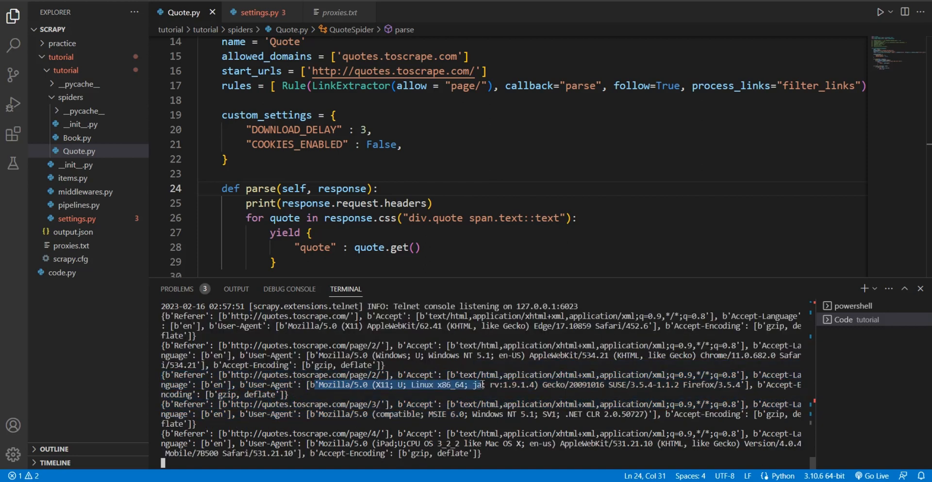
pyautogui.scroll(-3)
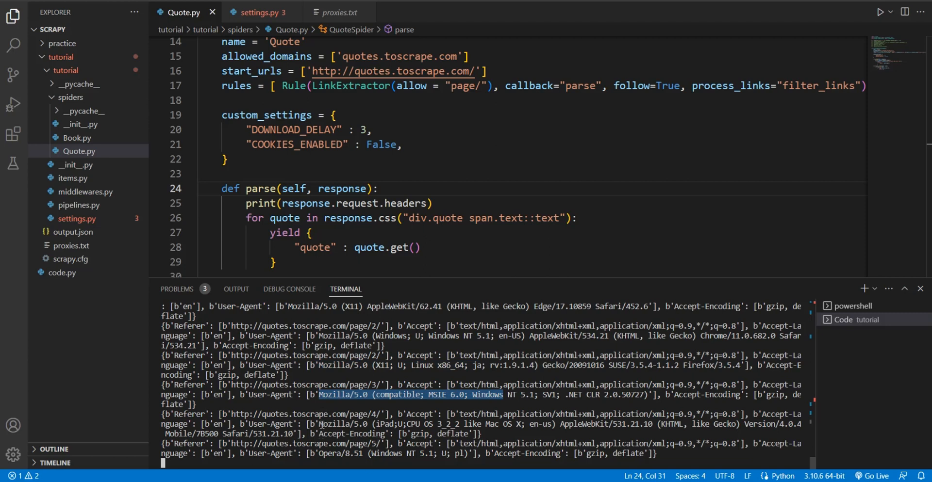
pyautogui.scroll(-3)
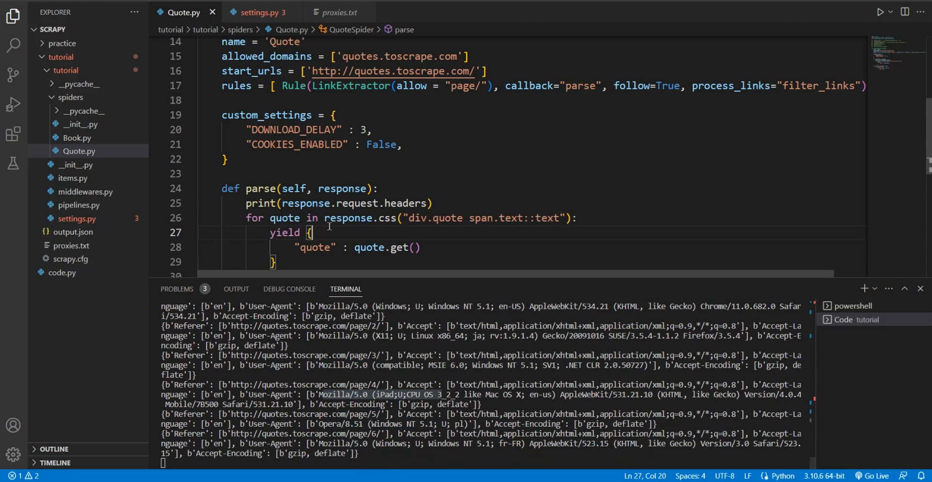
pyautogui.scroll(-3)
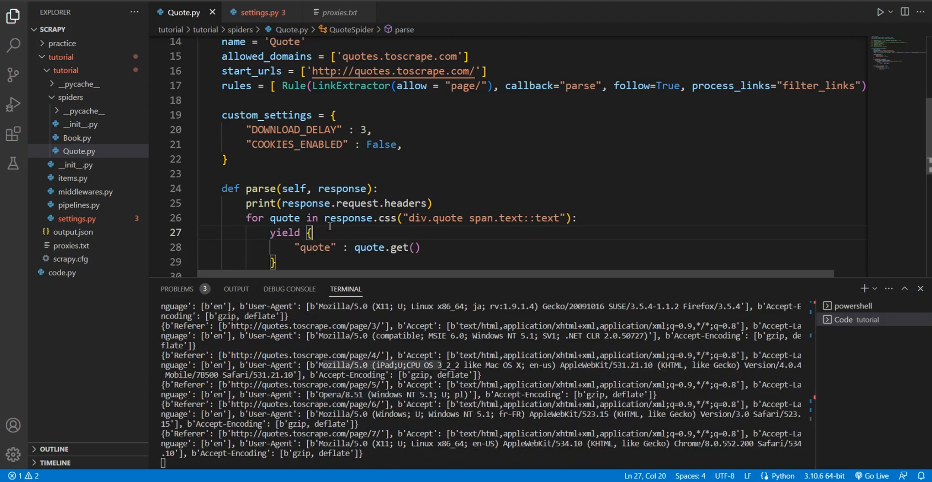
pyautogui.scroll(3)
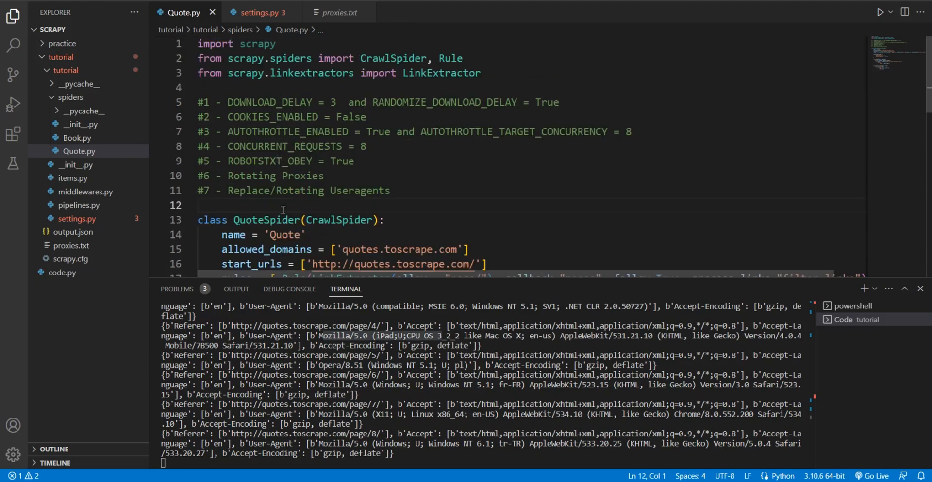
pyautogui.moveTo(260, 220)
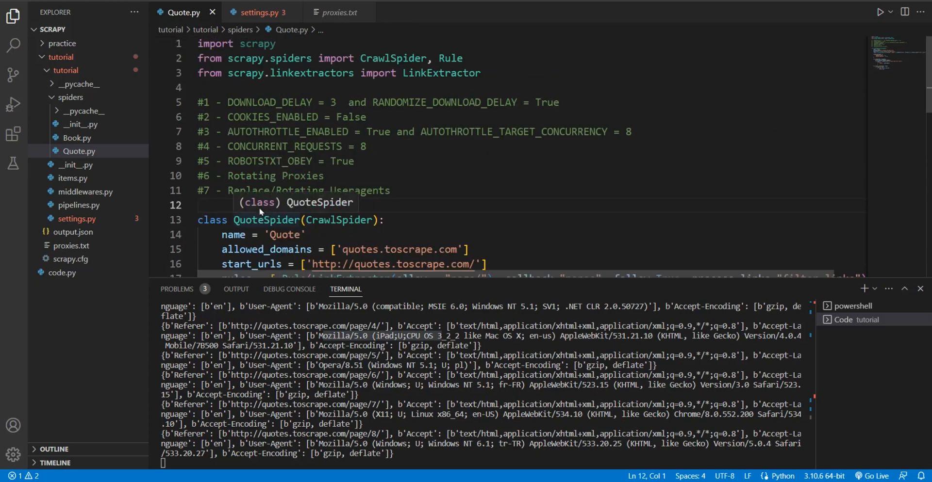